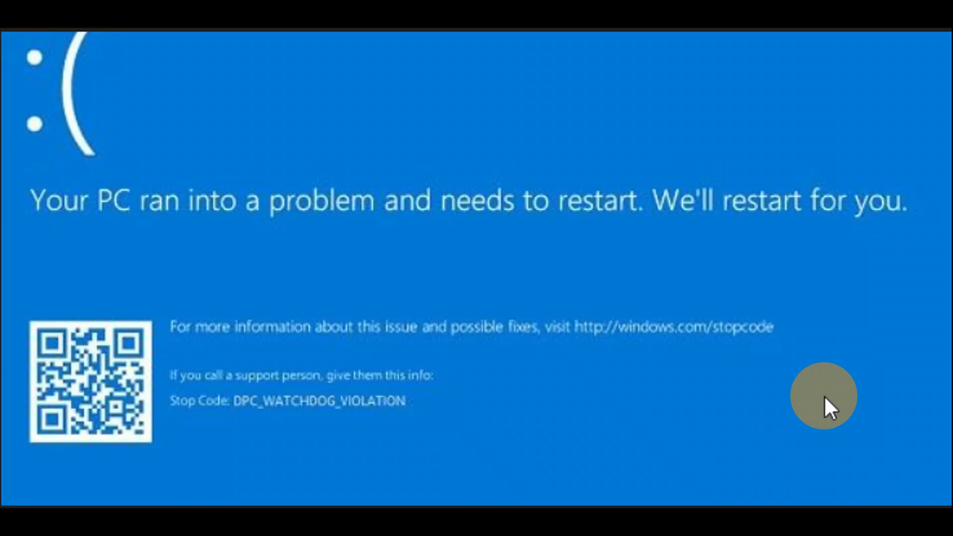
{"action": "mouse_move", "coordinate": [392, 416]}
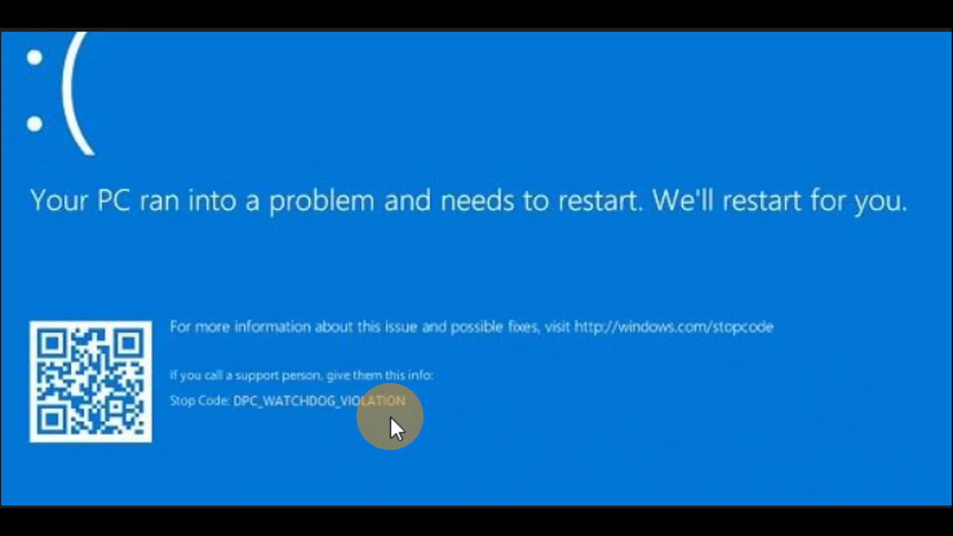
{"action": "mouse_move", "coordinate": [395, 425]}
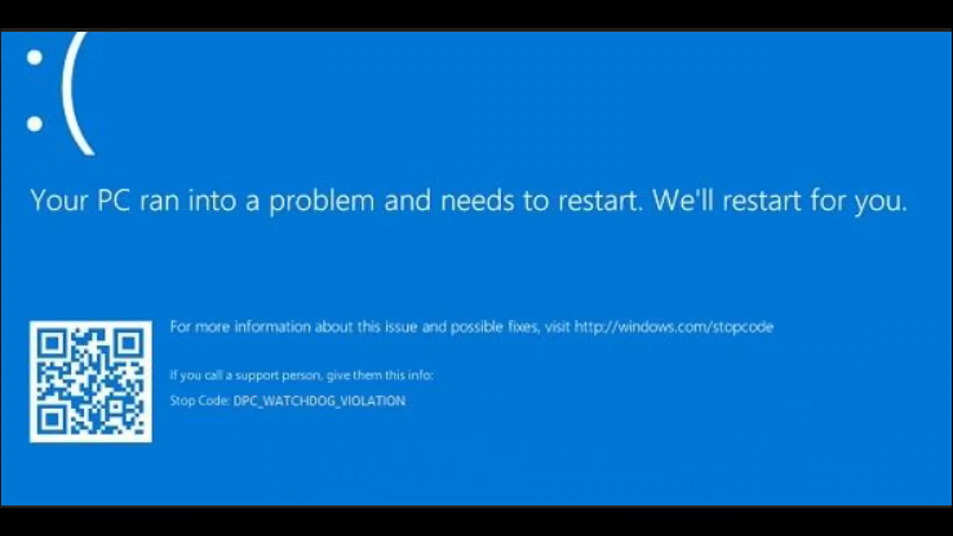
Run sfc /scannow in the administrator Command Prompt and read its pending-repair result
{"action": "left_click", "coordinate": [391, 288]}
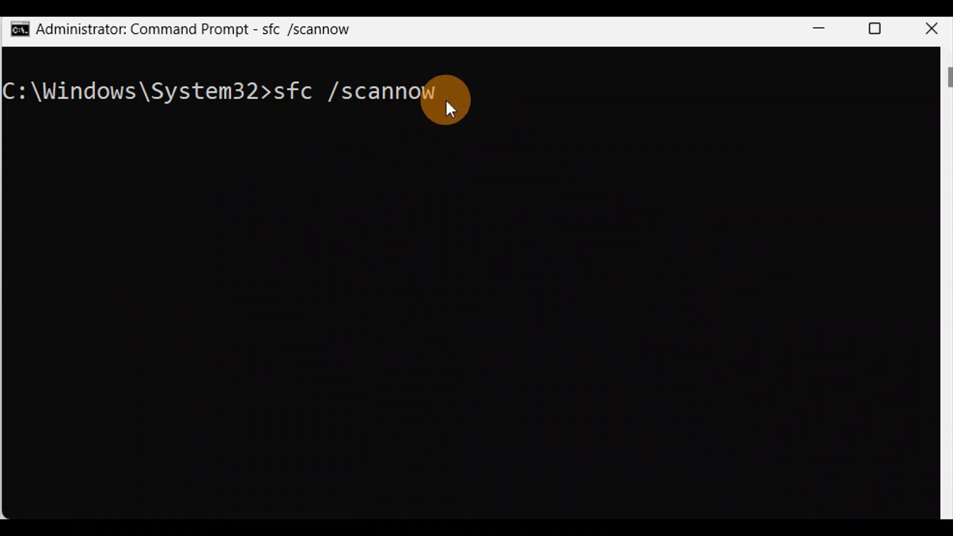
{"action": "key", "text": "Return"}
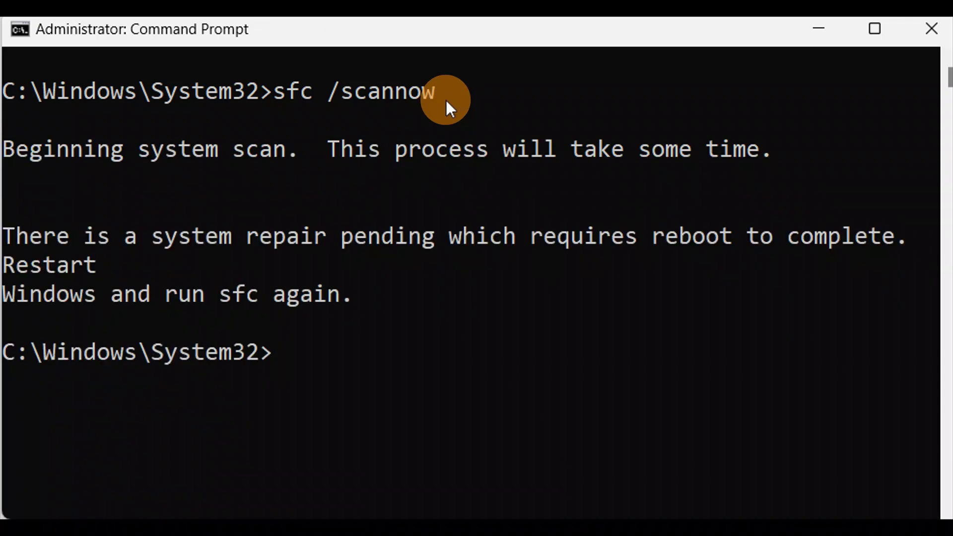
{"action": "mouse_move", "coordinate": [449, 108]}
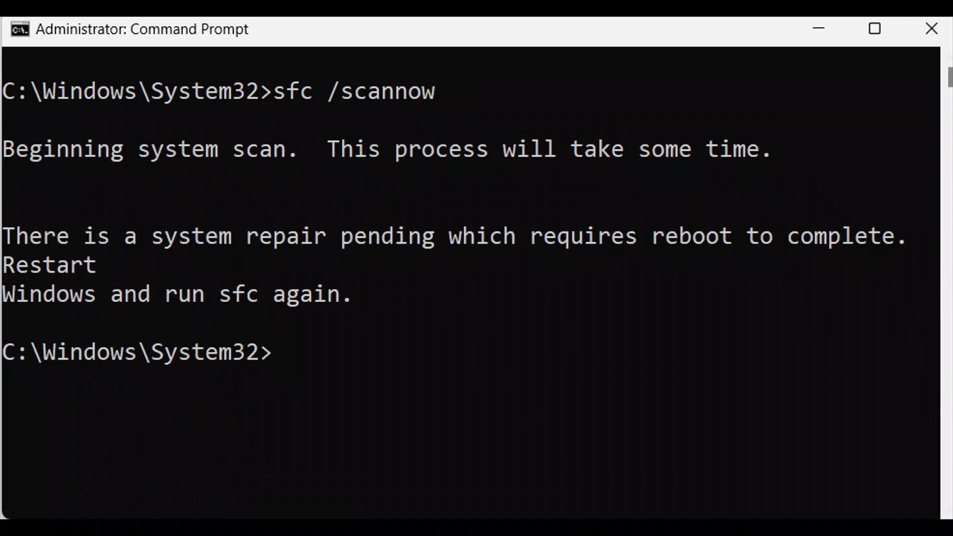
{"action": "mouse_move", "coordinate": [369, 263]}
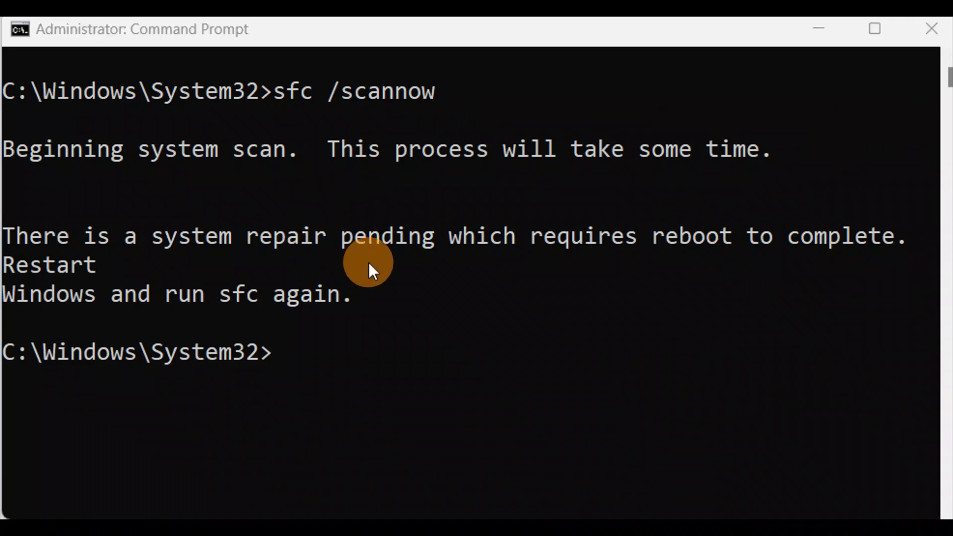
{"action": "mouse_move", "coordinate": [349, 254]}
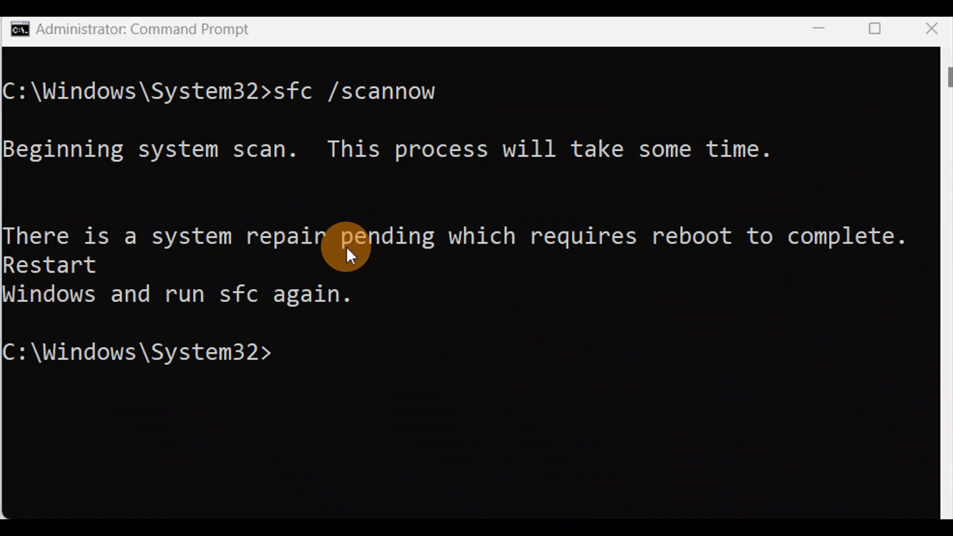
{"action": "mouse_move", "coordinate": [108, 297]}
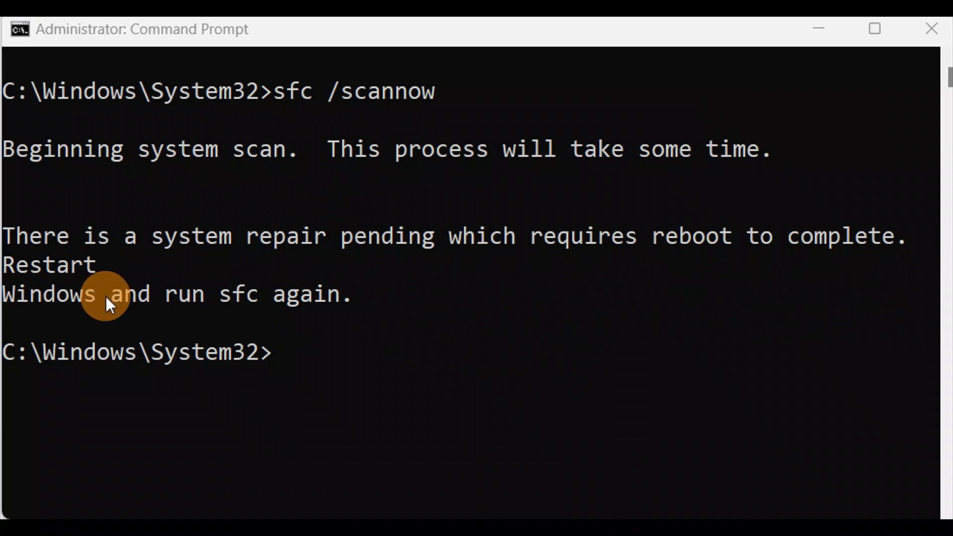
{"action": "mouse_move", "coordinate": [437, 100]}
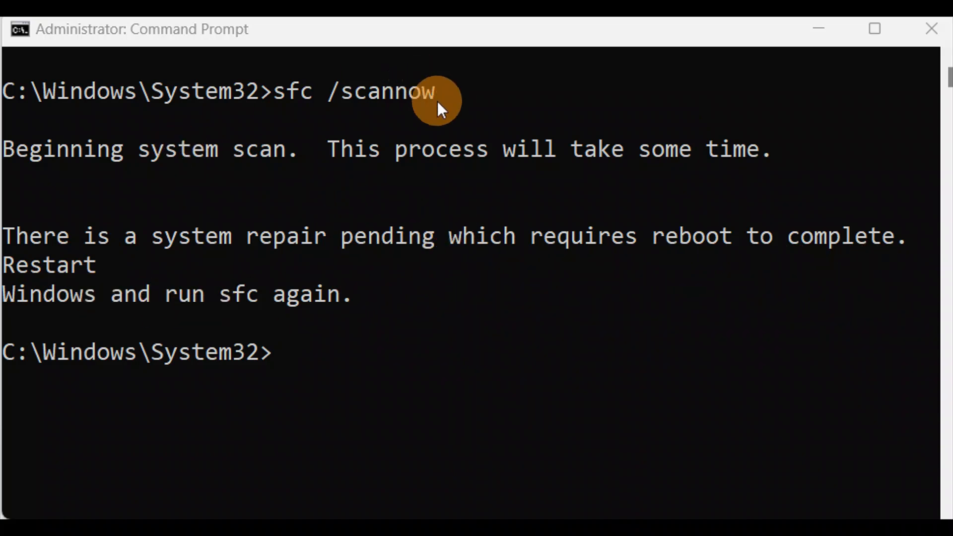
{"action": "mouse_move", "coordinate": [659, 203]}
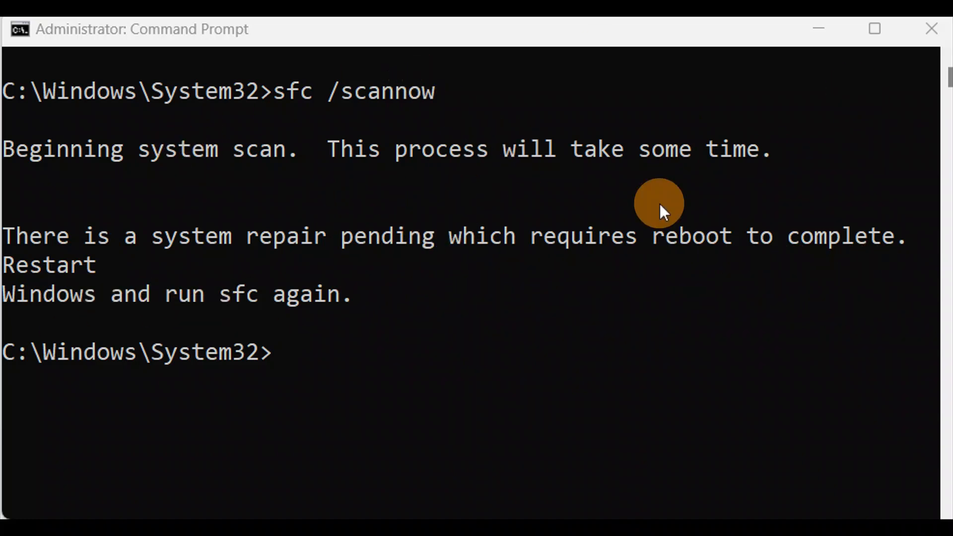
{"action": "mouse_move", "coordinate": [302, 271]}
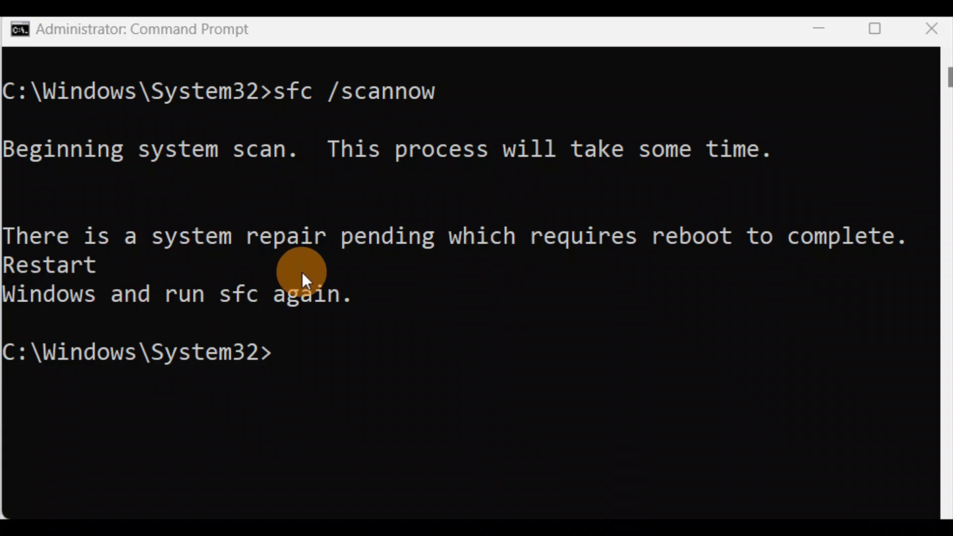
{"action": "mouse_move", "coordinate": [446, 234]}
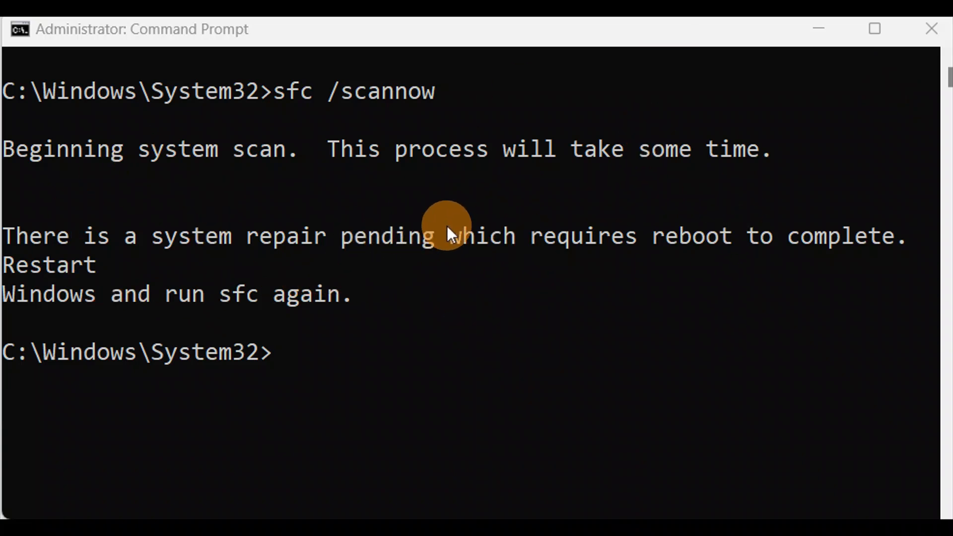
{"action": "mouse_move", "coordinate": [413, 193]}
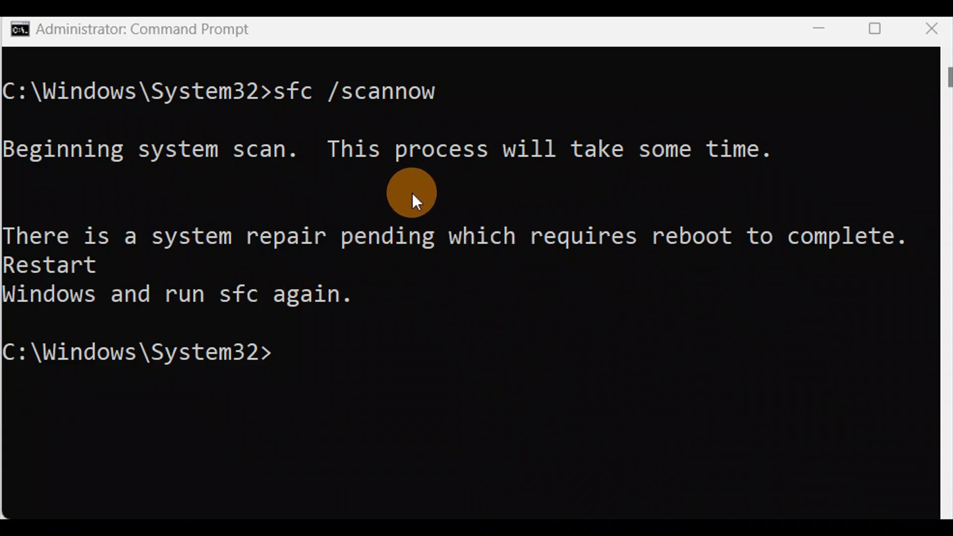
{"action": "mouse_move", "coordinate": [298, 252]}
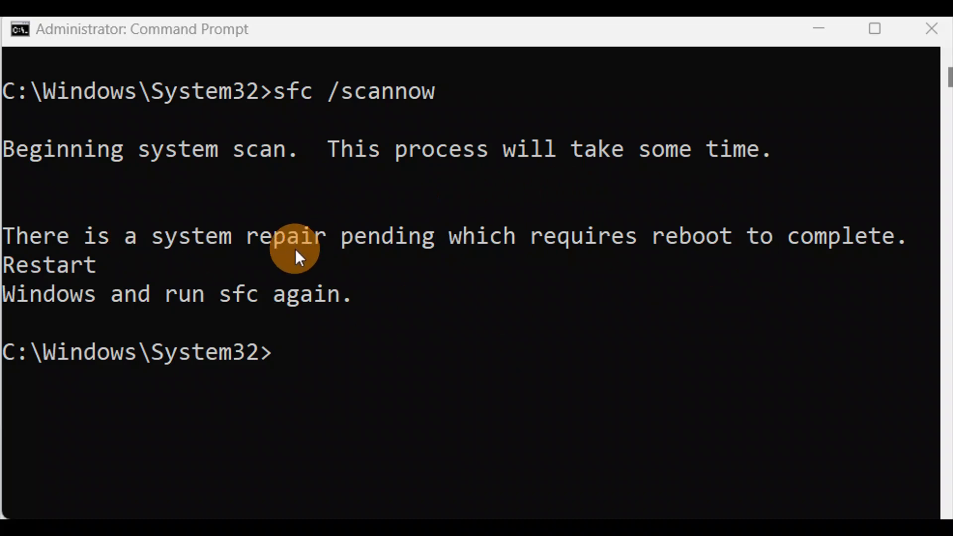
{"action": "mouse_move", "coordinate": [100, 284]}
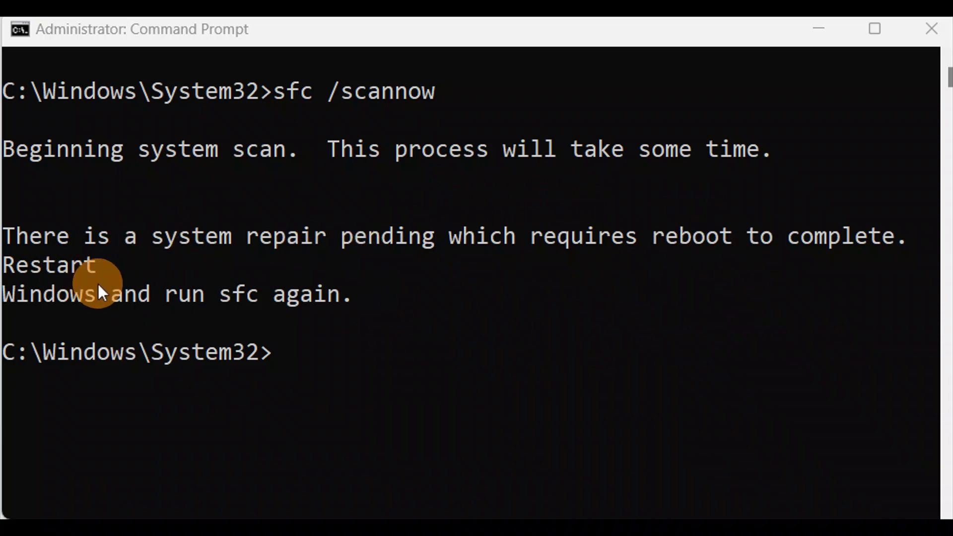
{"action": "mouse_move", "coordinate": [404, 254]}
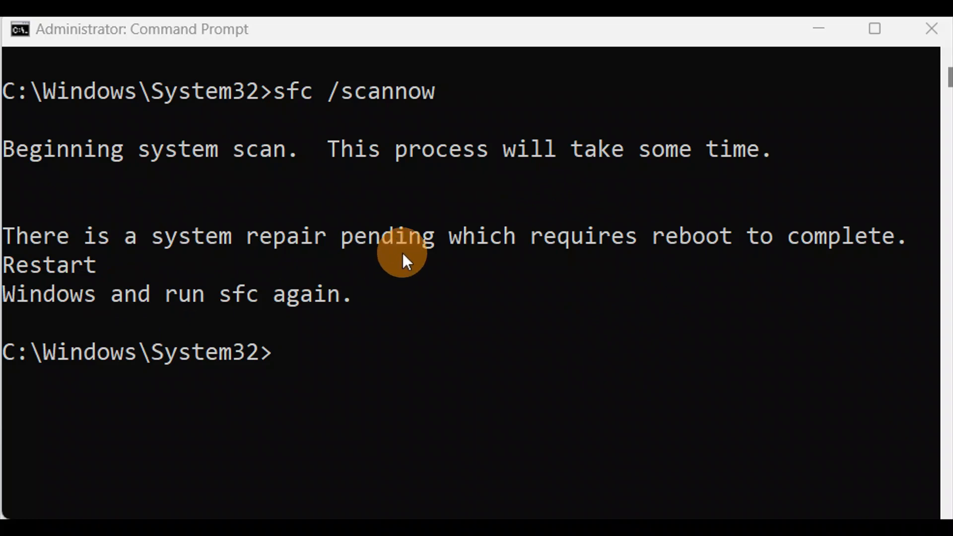
{"action": "mouse_move", "coordinate": [589, 164]}
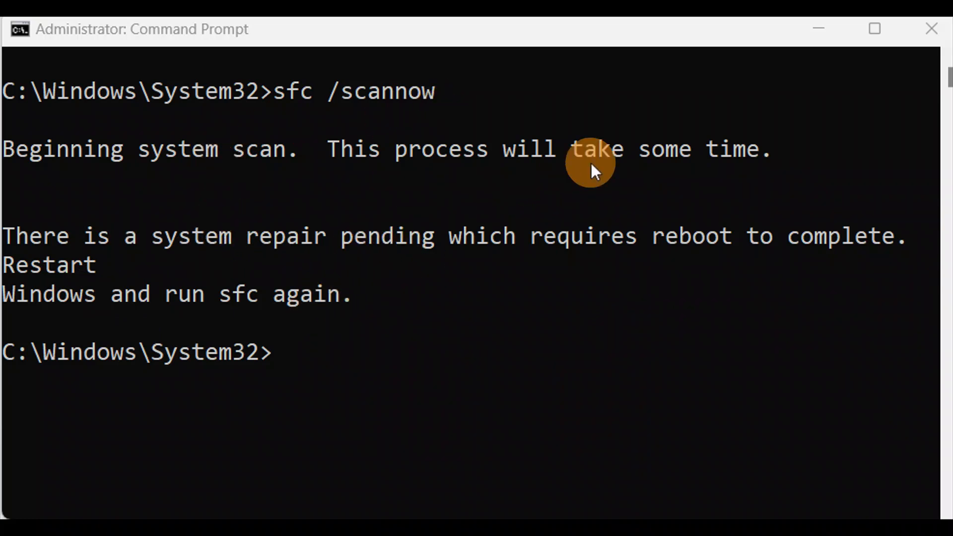
{"action": "mouse_move", "coordinate": [594, 170]}
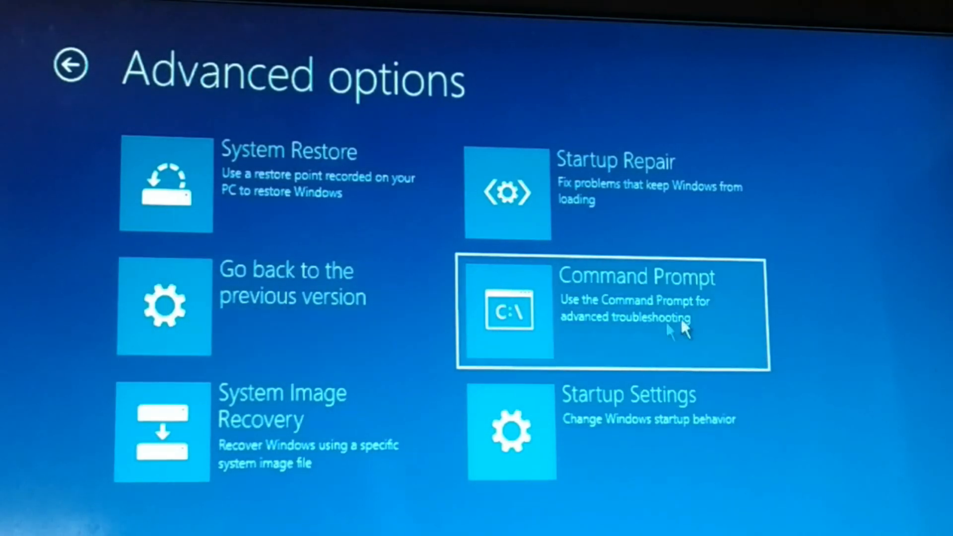
{"action": "mouse_move", "coordinate": [607, 322]}
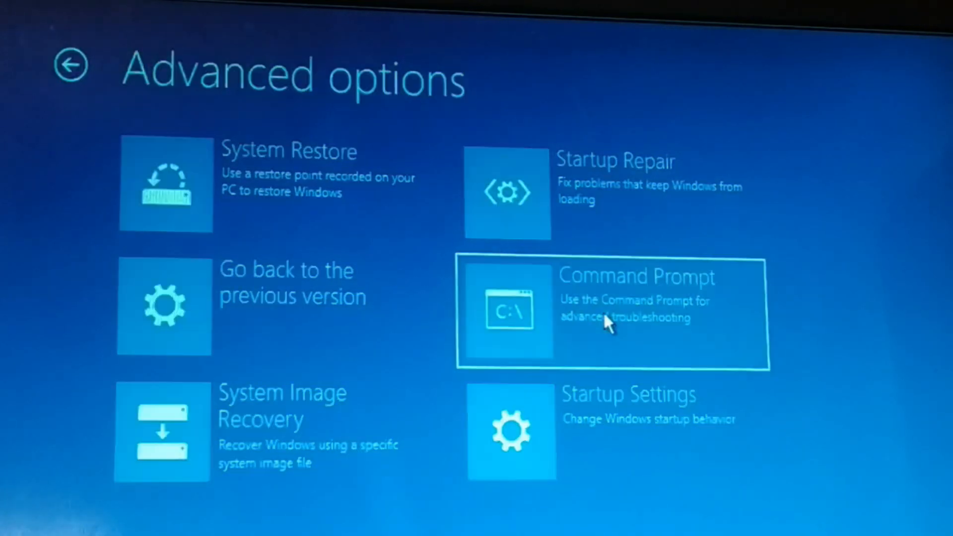
Open the recovery Command Prompt, sign in with the user account and a blank password
{"action": "left_click", "coordinate": [607, 314]}
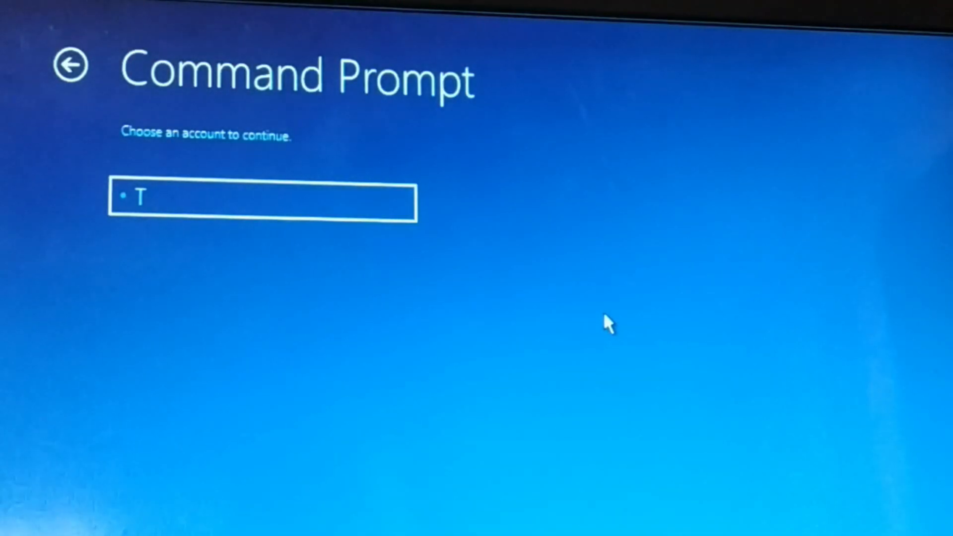
{"action": "mouse_move", "coordinate": [189, 209]}
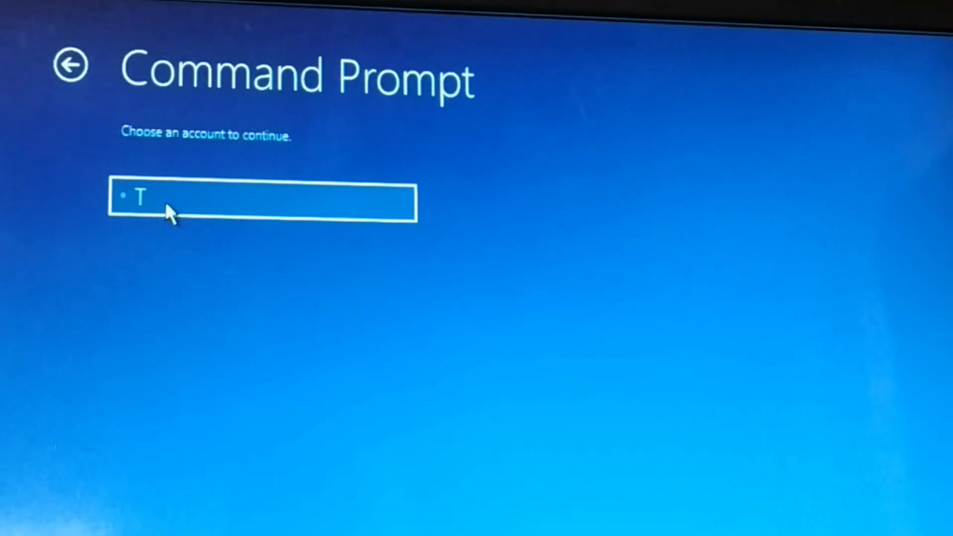
{"action": "left_click", "coordinate": [261, 202]}
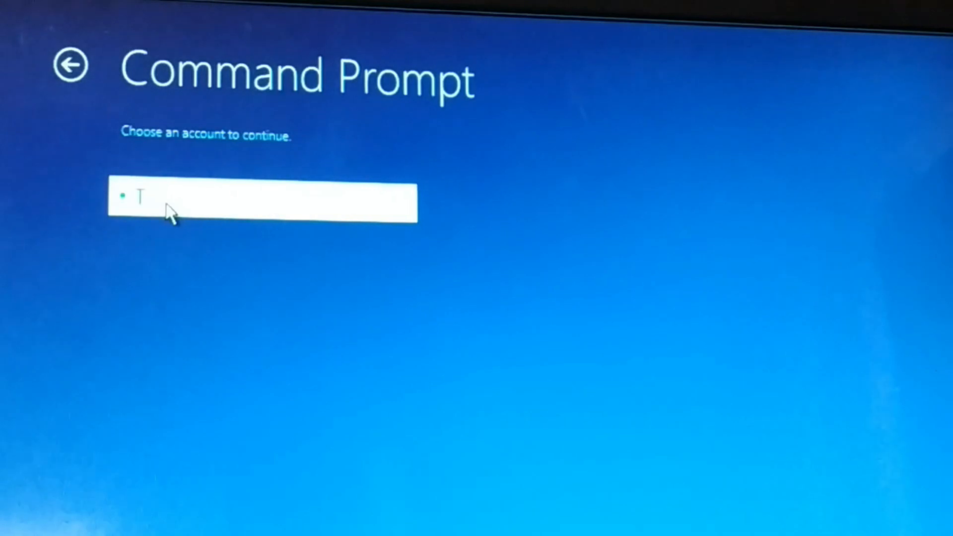
{"action": "left_click", "coordinate": [262, 202]}
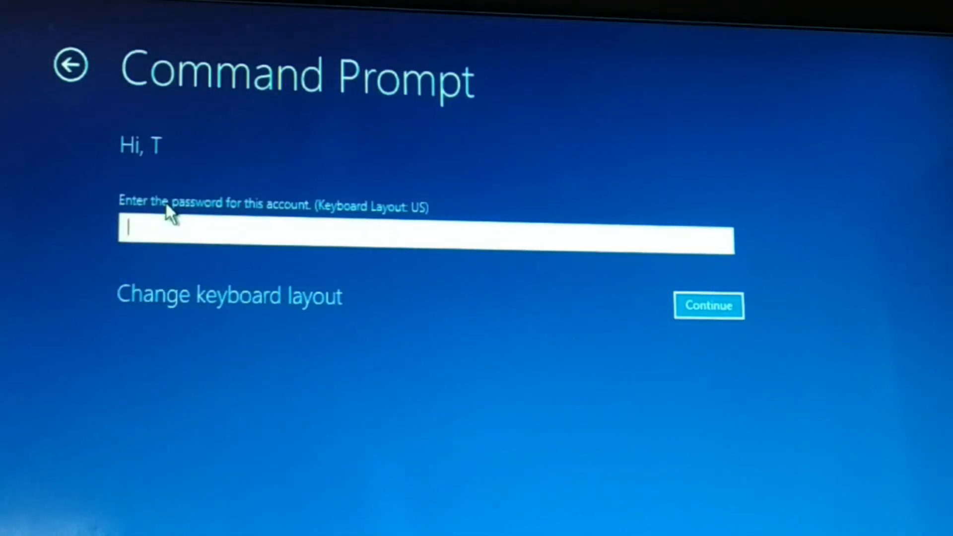
{"action": "mouse_move", "coordinate": [240, 229]}
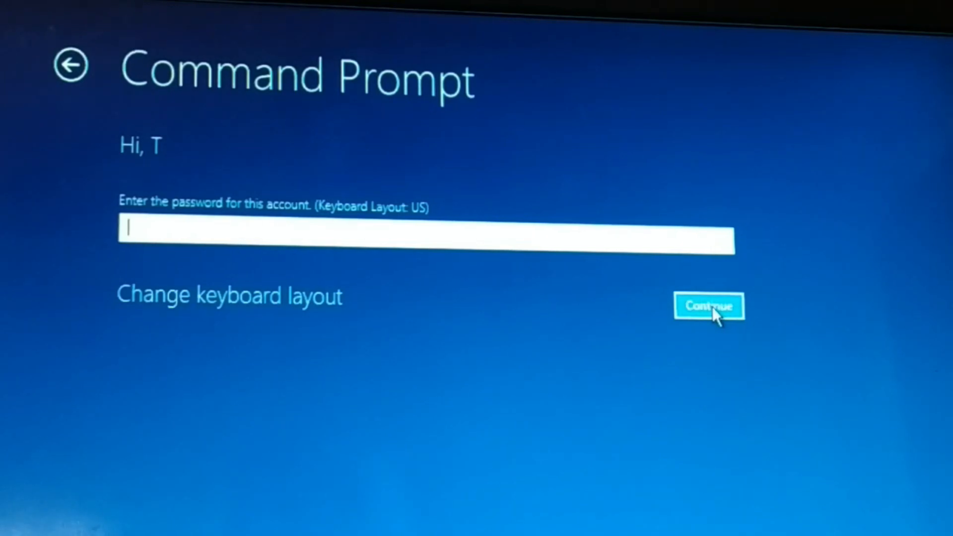
{"action": "left_click", "coordinate": [708, 305]}
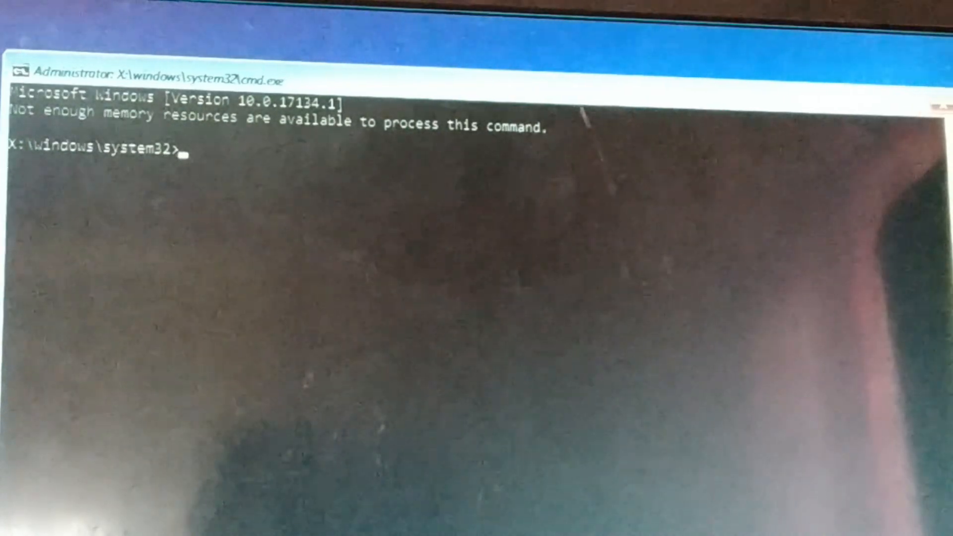
Run chkdsk /f /r c: to check and repair drive C
{"action": "type", "text": "chkdsk /f /r c:"}
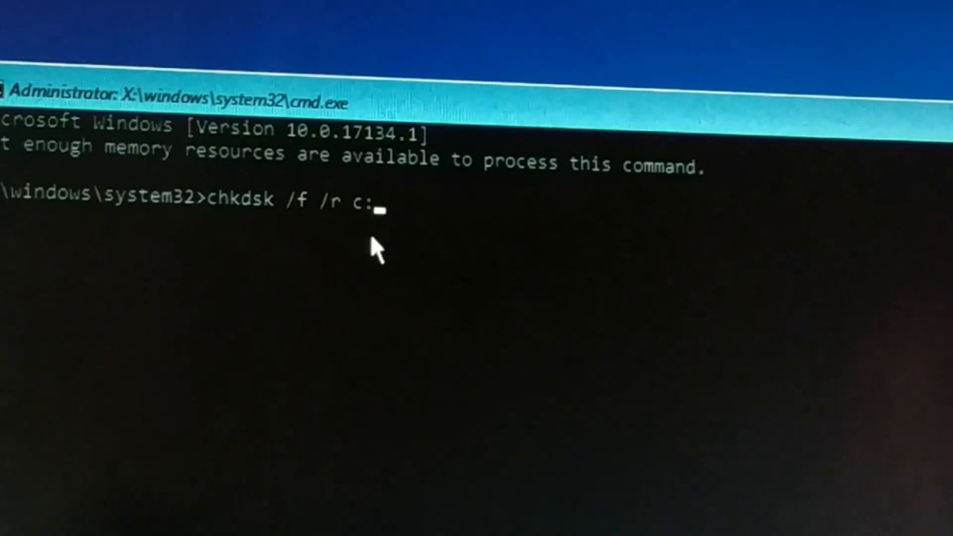
{"action": "key", "text": "Return"}
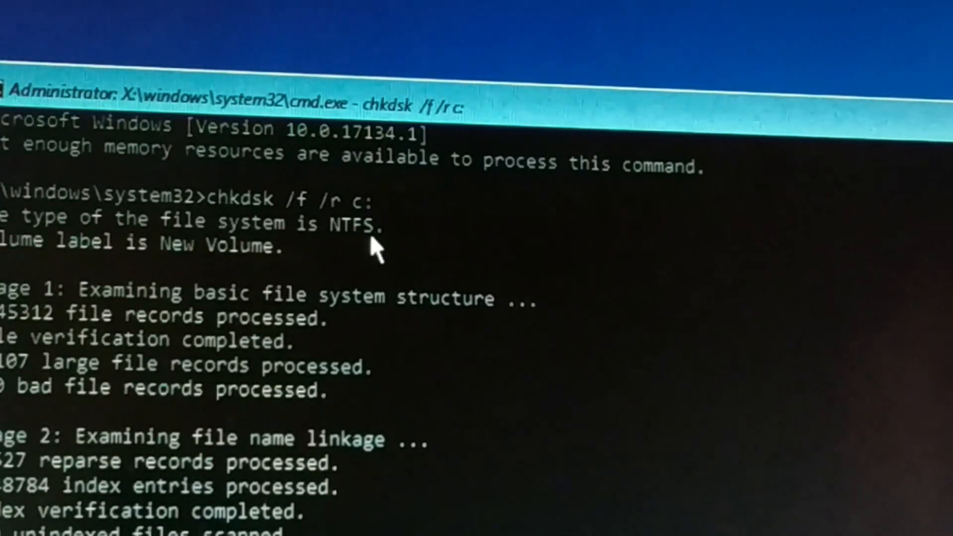
{"action": "scroll", "scroll_direction": "down", "scroll_amount": 3}
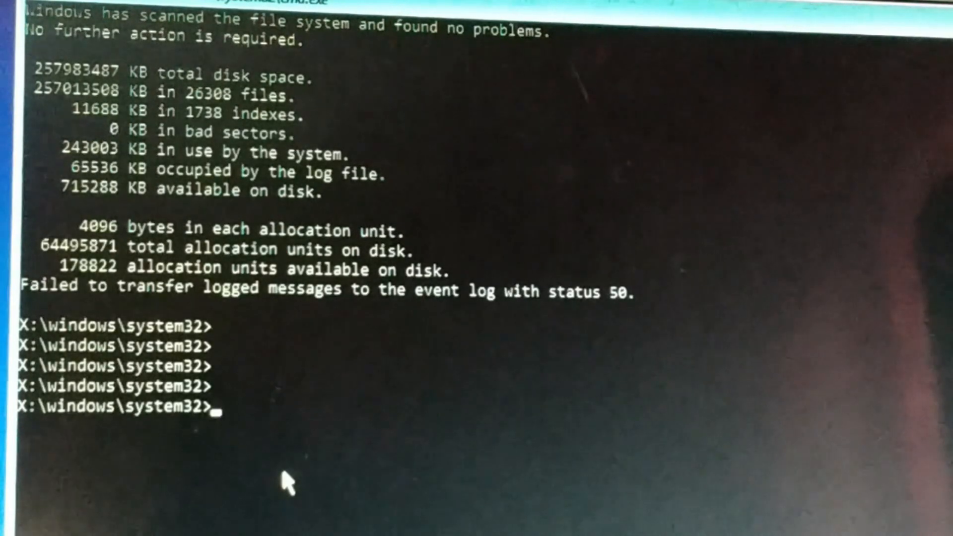
Exit the Command Prompt after the clean chkdsk summary
{"action": "type", "text": "Ex"}
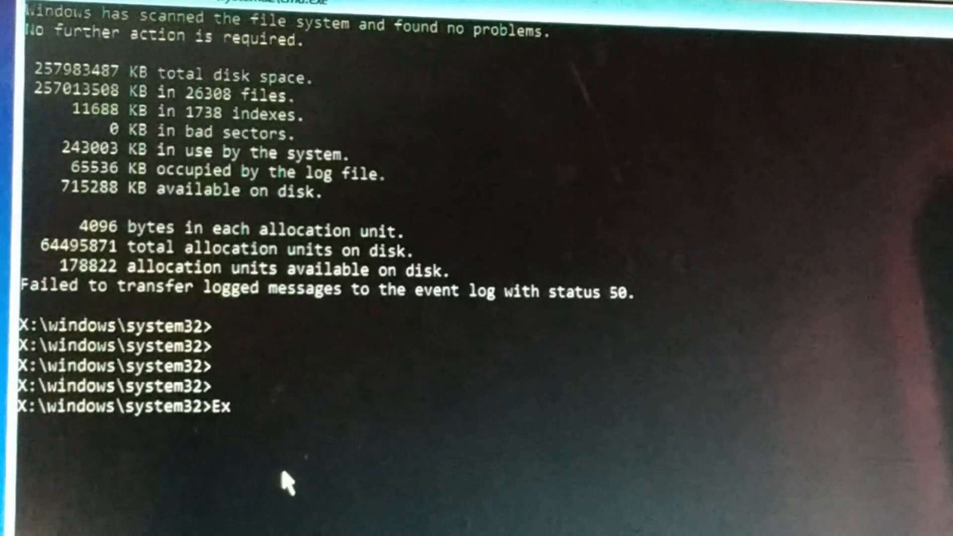
{"action": "type", "text": "it"}
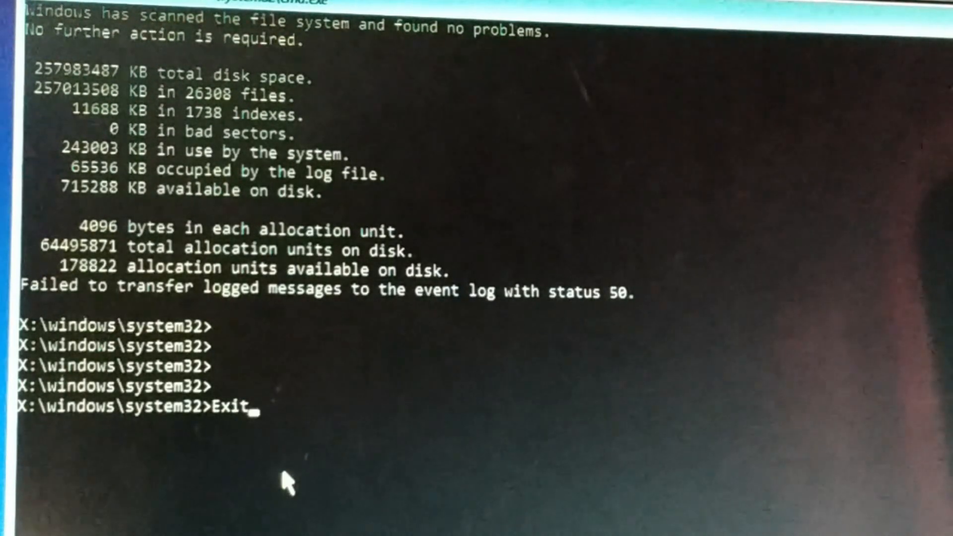
{"action": "key", "text": "Return"}
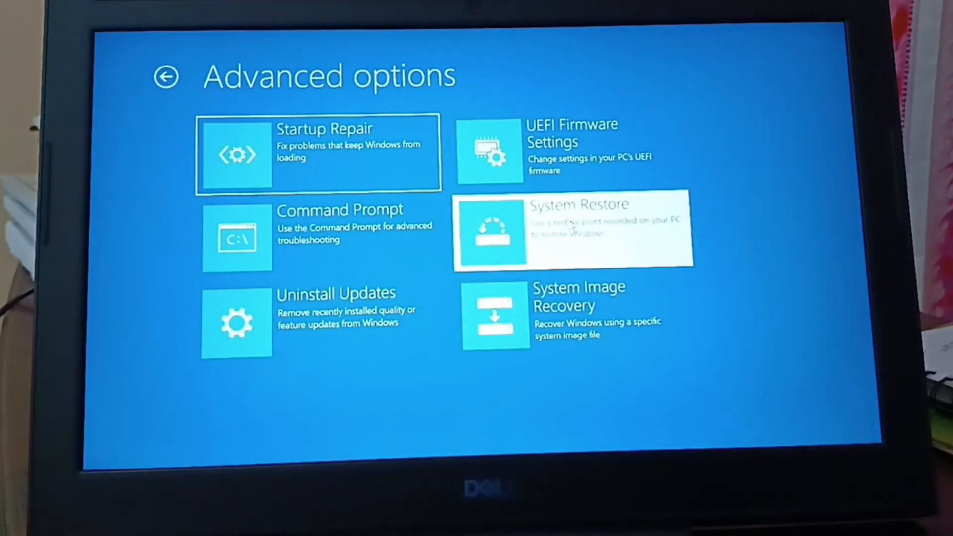
Choose System Restore from Advanced options
{"action": "left_click", "coordinate": [571, 230]}
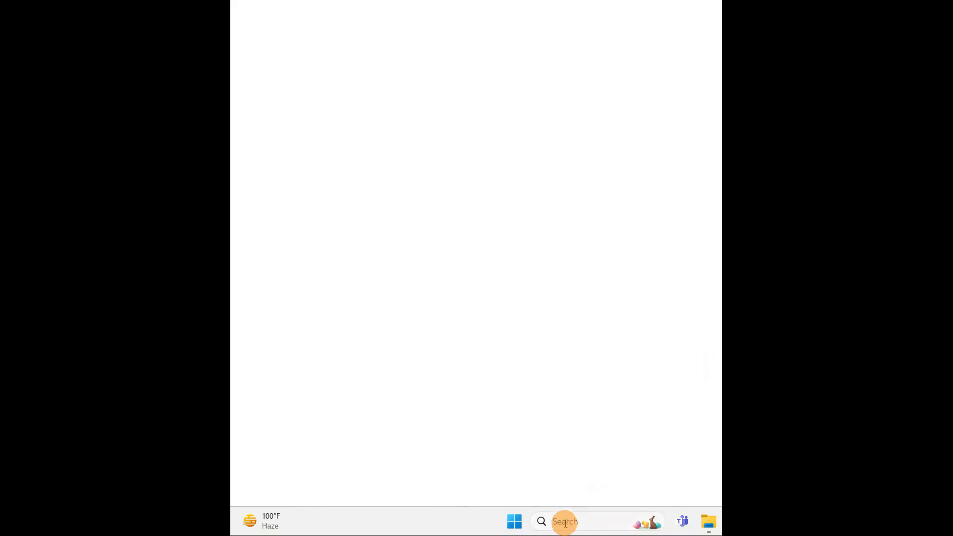
Search the taskbar for 'update' and open Check for updates
{"action": "type", "text": "upda"}
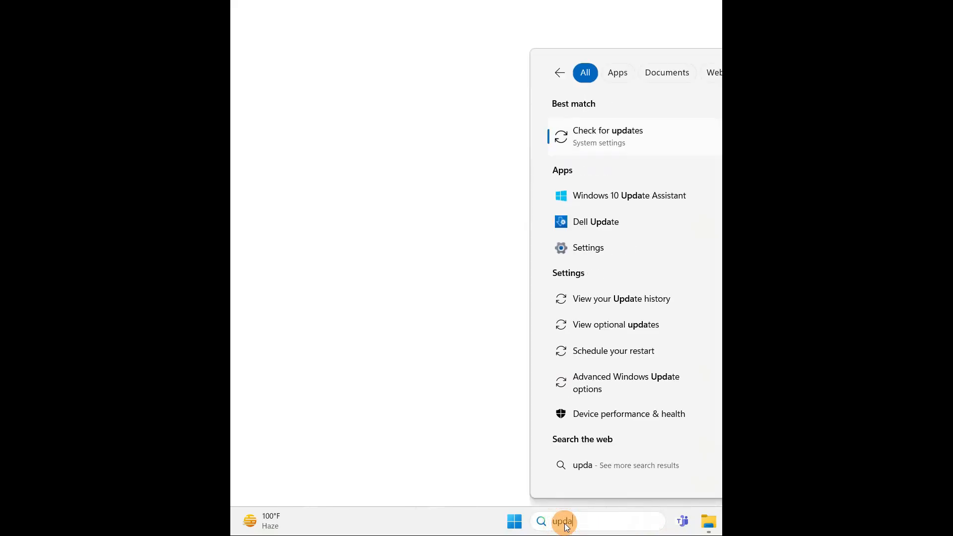
{"action": "type", "text": "te"}
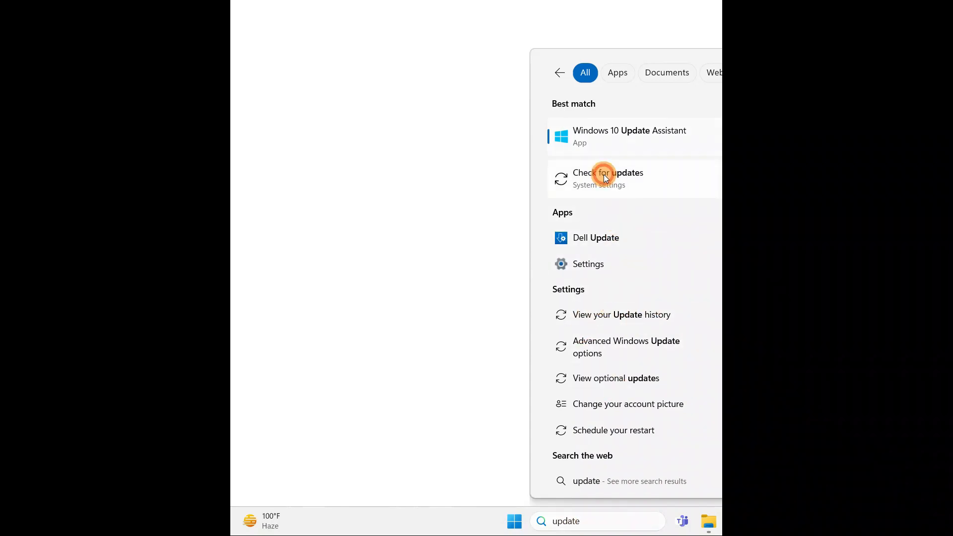
{"action": "left_click", "coordinate": [607, 178]}
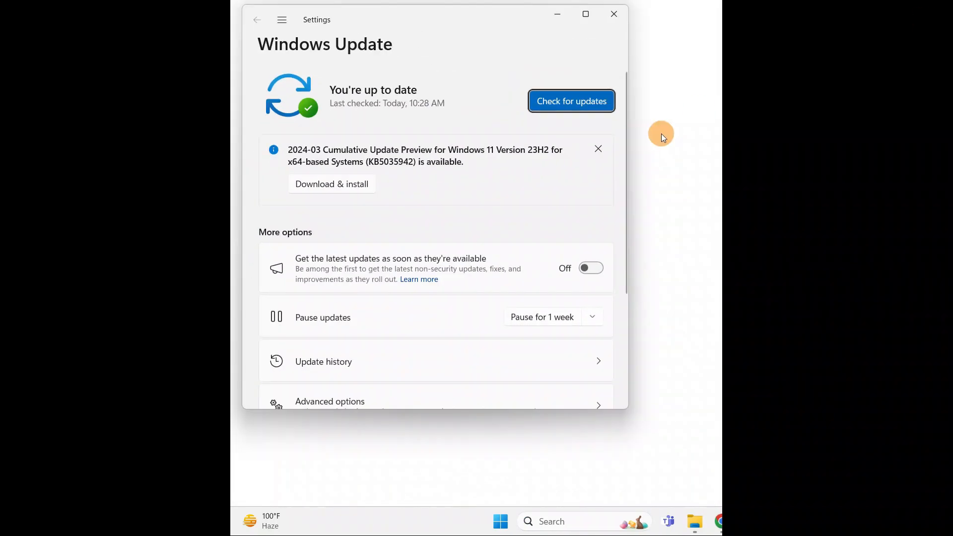
Install the Defender intelligence update, then download the 2024-03 Cumulative Update Preview (KB5035942)
{"action": "scroll", "scroll_direction": "down", "scroll_amount": 3}
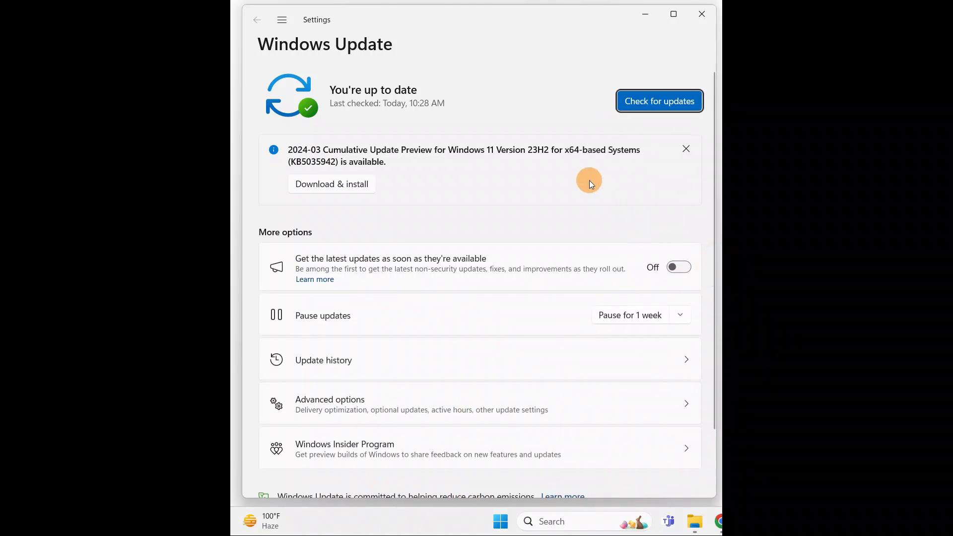
{"action": "mouse_move", "coordinate": [332, 186]}
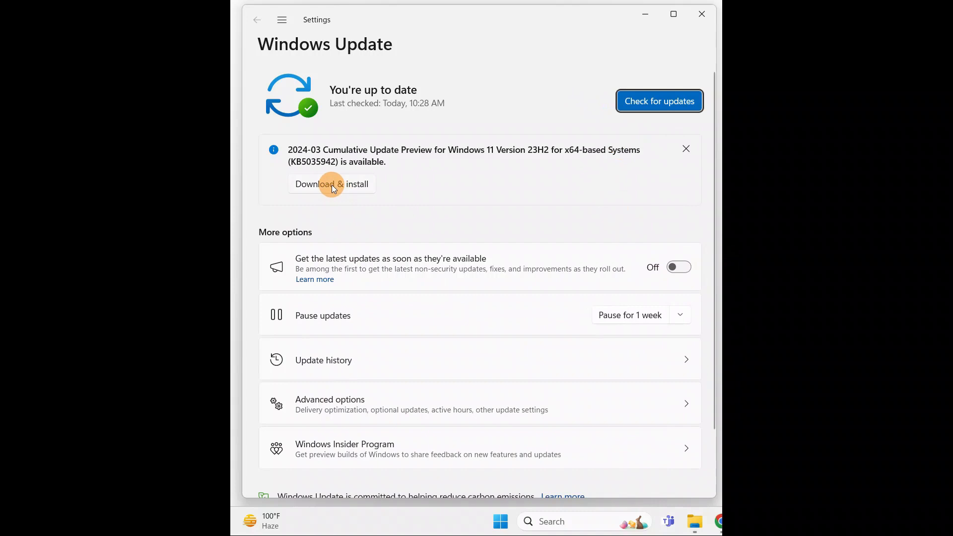
{"action": "left_click", "coordinate": [658, 101]}
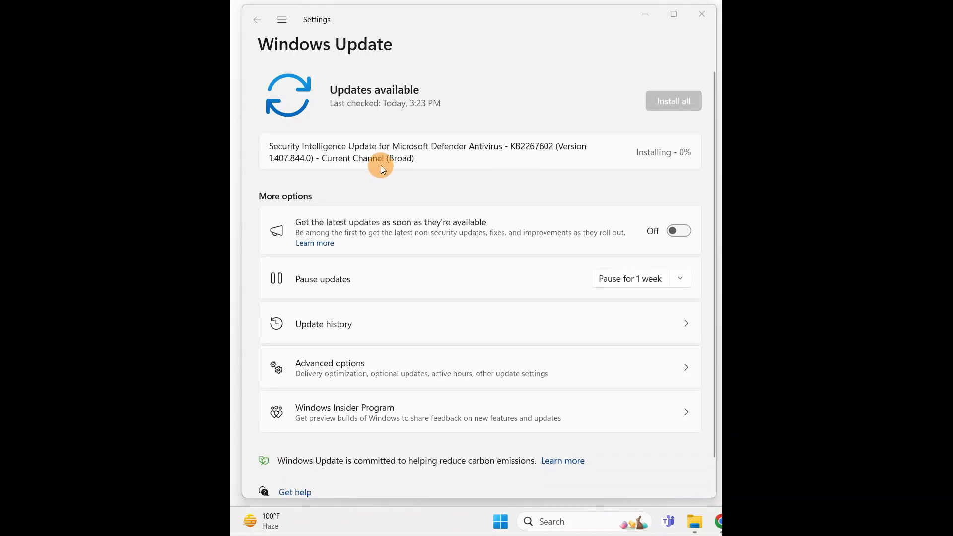
{"action": "mouse_move", "coordinate": [680, 163]}
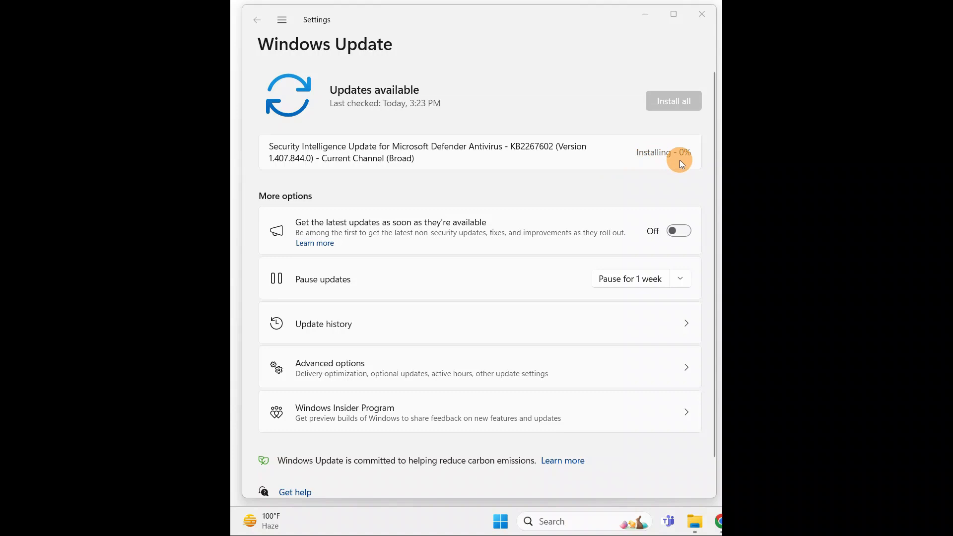
{"action": "mouse_move", "coordinate": [460, 169]}
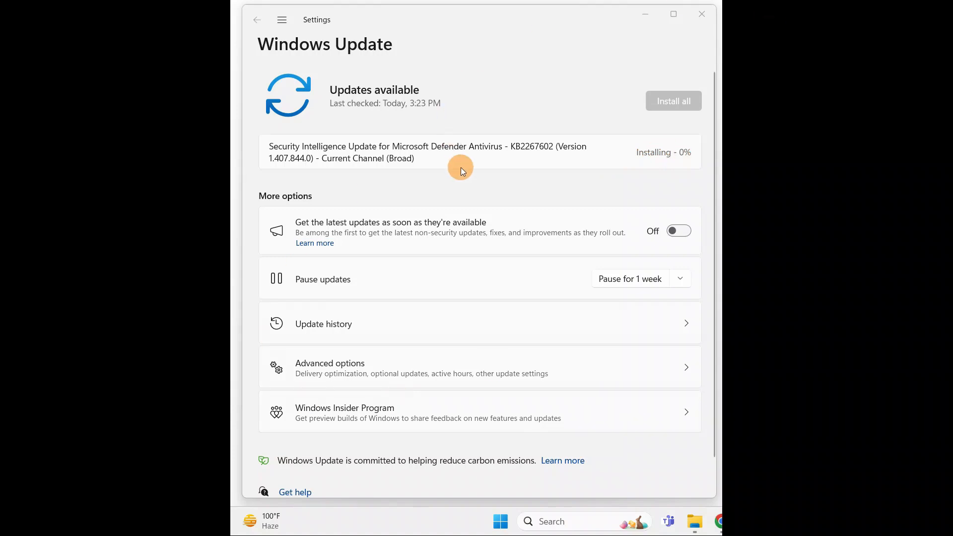
{"action": "mouse_move", "coordinate": [460, 169]}
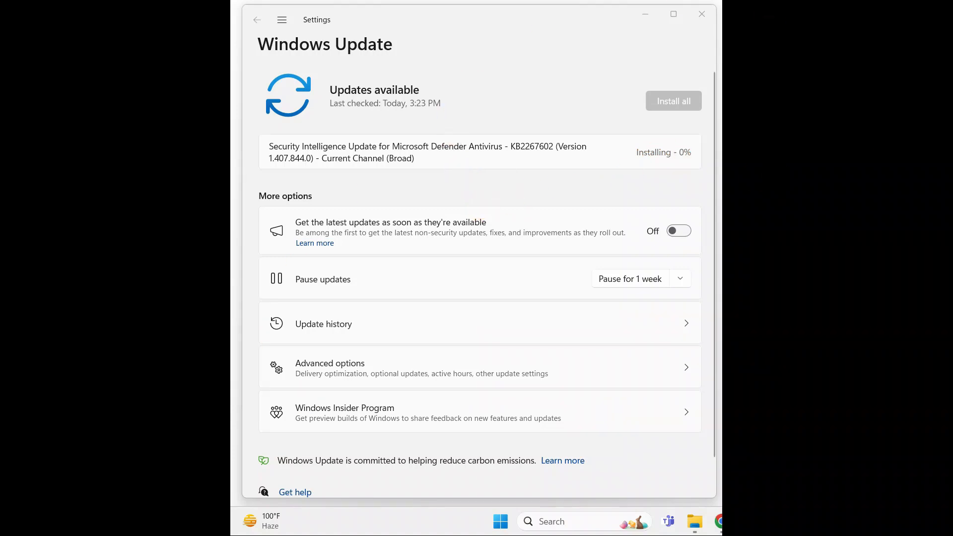
{"action": "mouse_move", "coordinate": [463, 230]}
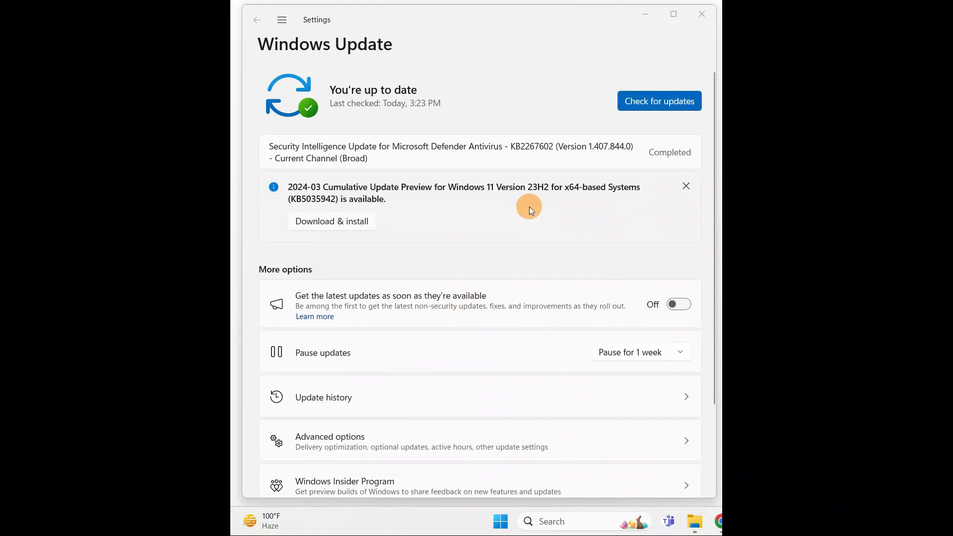
{"action": "mouse_move", "coordinate": [280, 224]}
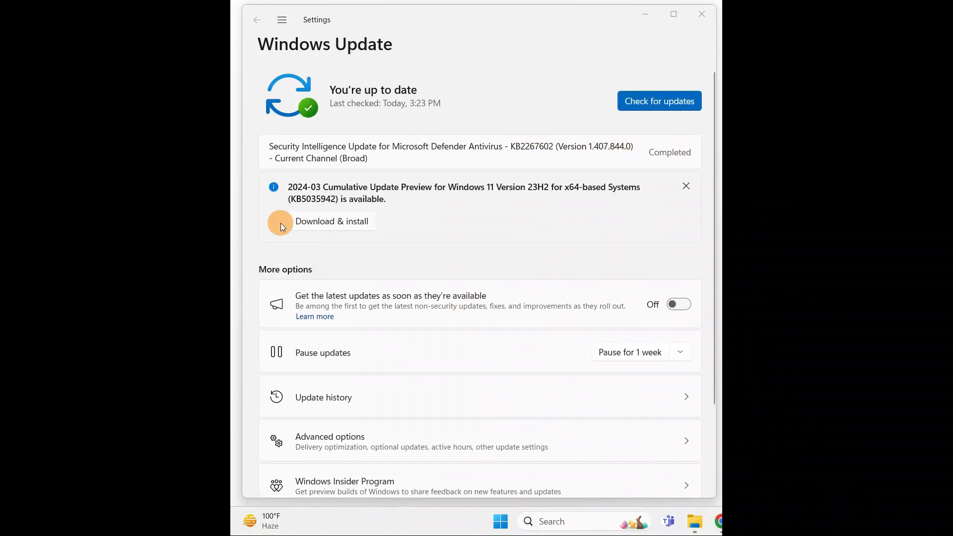
{"action": "left_click", "coordinate": [332, 221]}
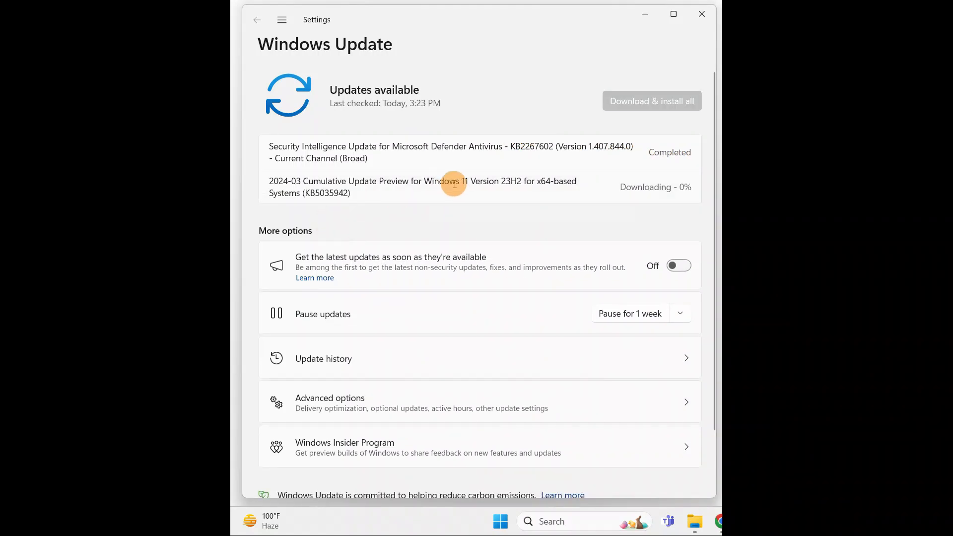
{"action": "mouse_move", "coordinate": [339, 173]}
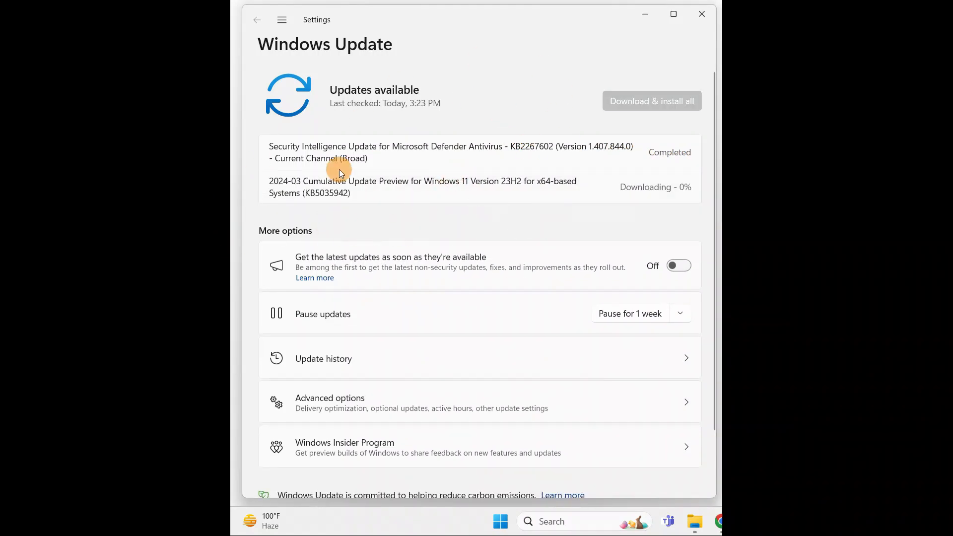
{"action": "mouse_move", "coordinate": [308, 205]}
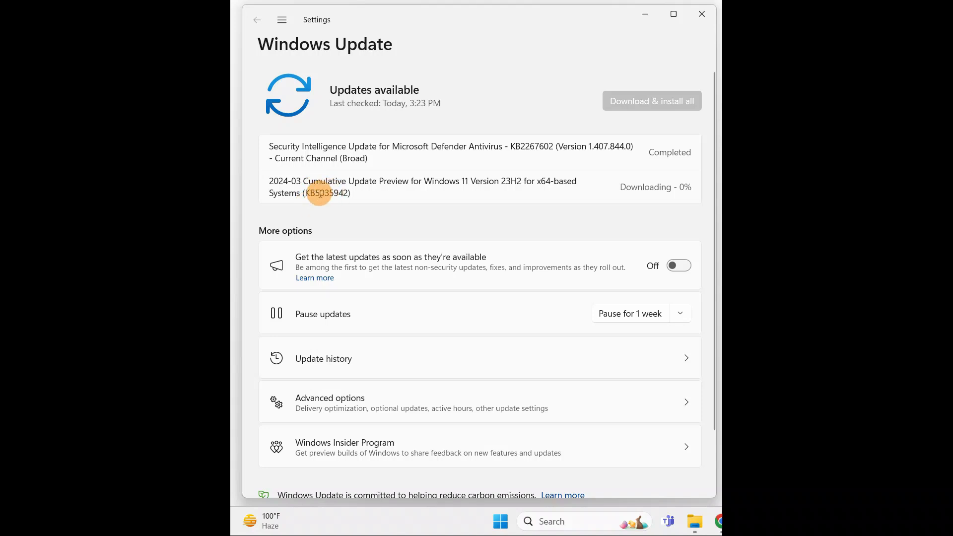
{"action": "mouse_move", "coordinate": [541, 222]}
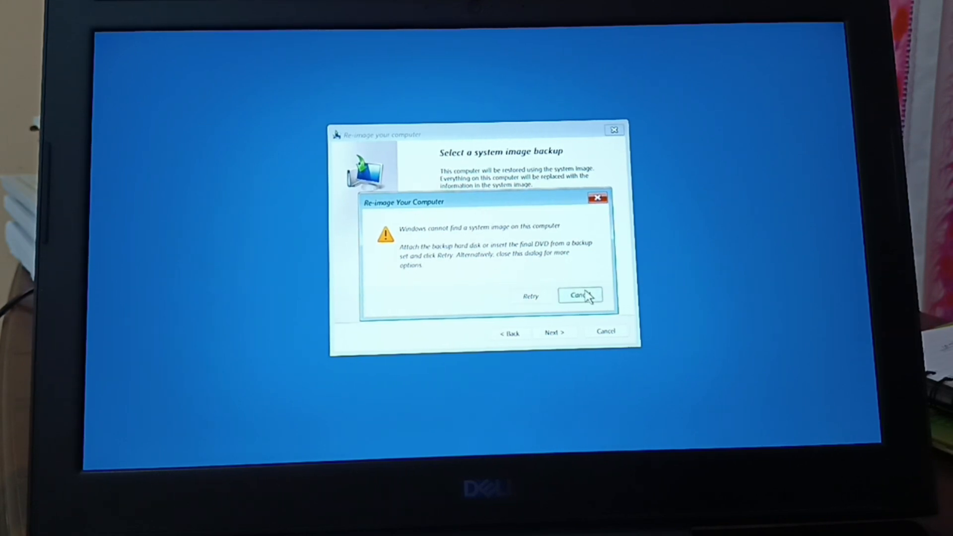
Dismiss the missing system image warnings and continue with 'Select a system image'
{"action": "left_click", "coordinate": [578, 295]}
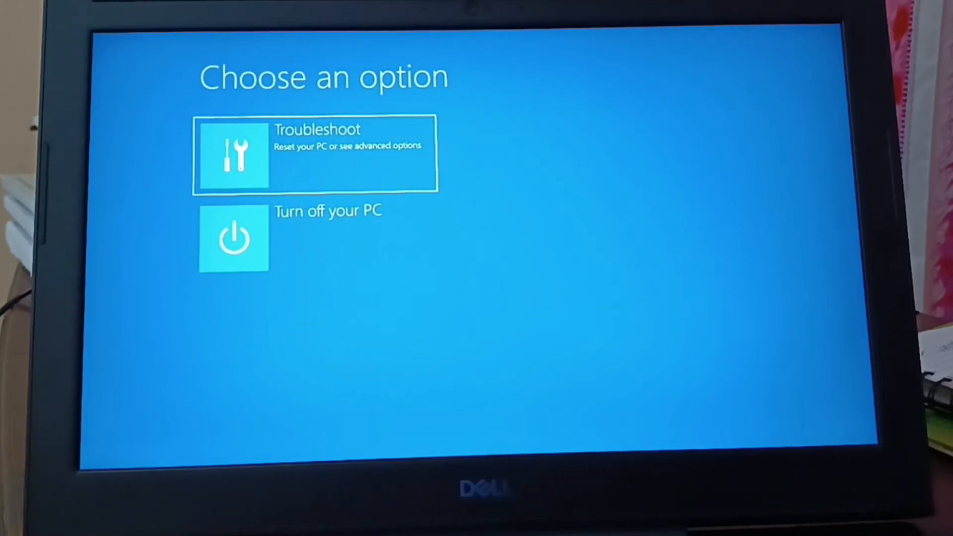
{"action": "mouse_move", "coordinate": [453, 319]}
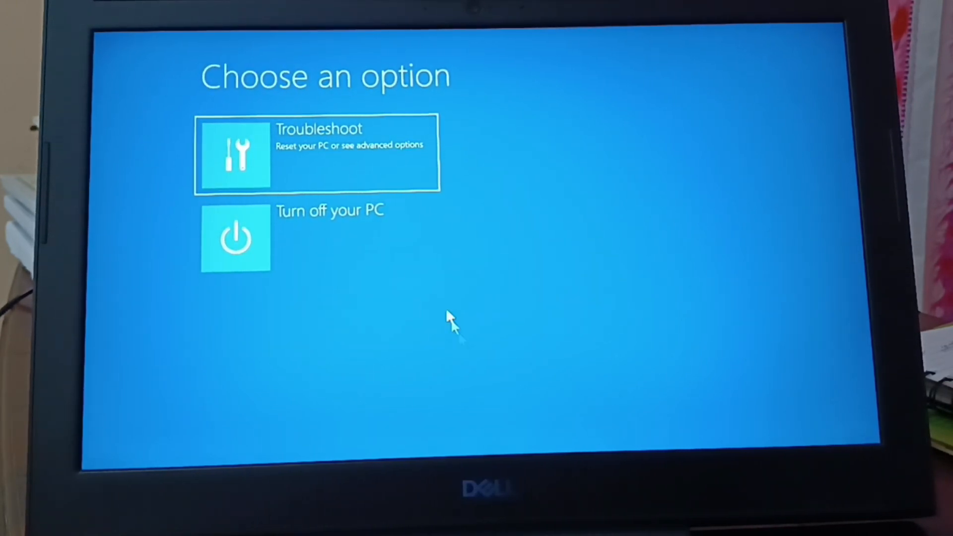
{"action": "left_click", "coordinate": [315, 154]}
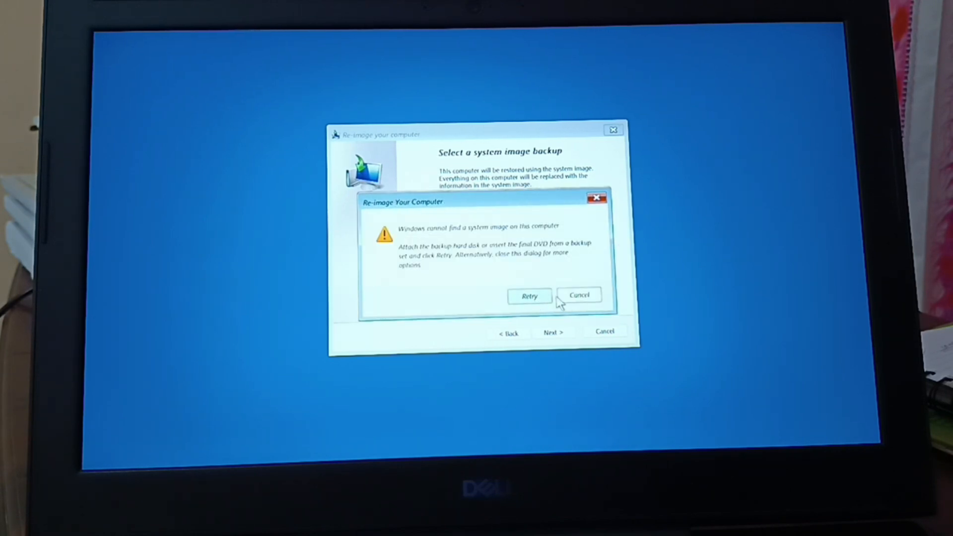
{"action": "left_click", "coordinate": [578, 294]}
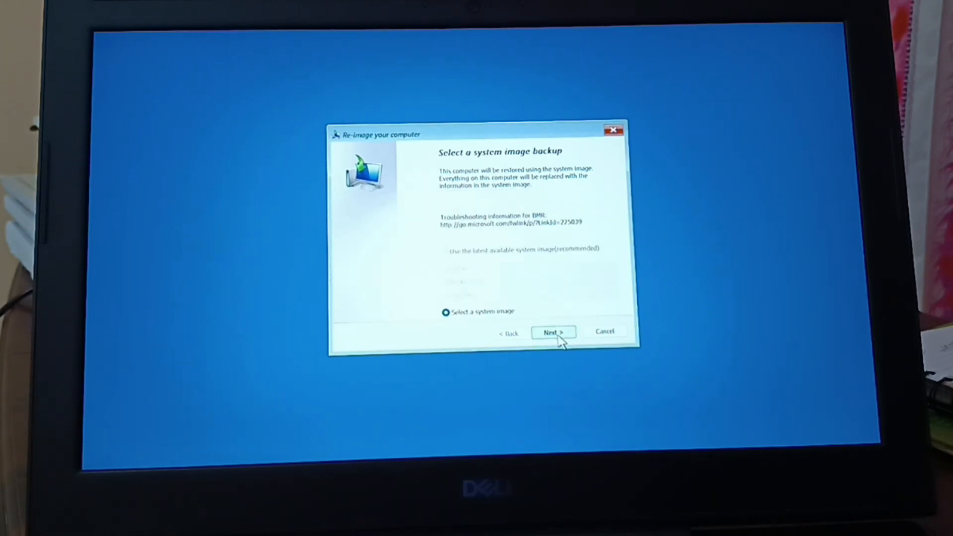
{"action": "left_click", "coordinate": [552, 331]}
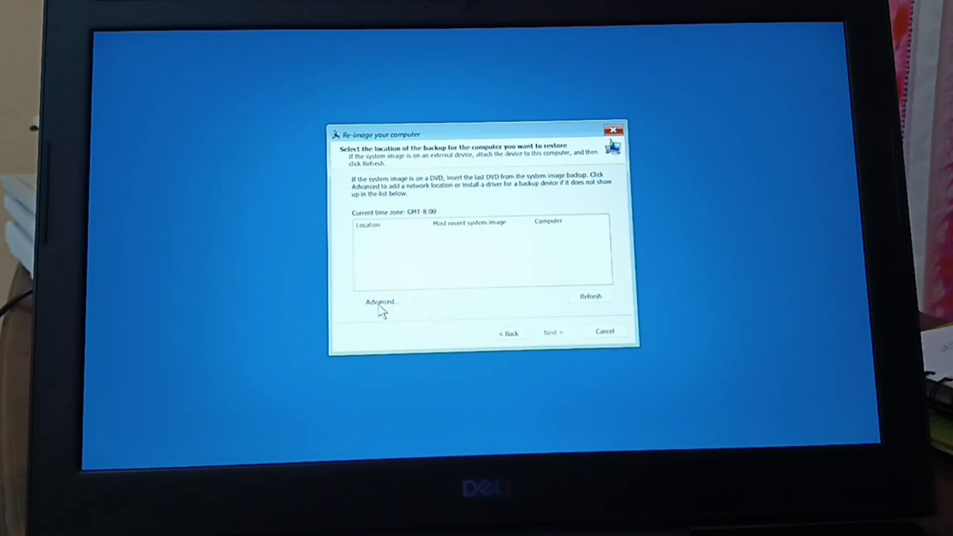
{"action": "left_click", "coordinate": [381, 301]}
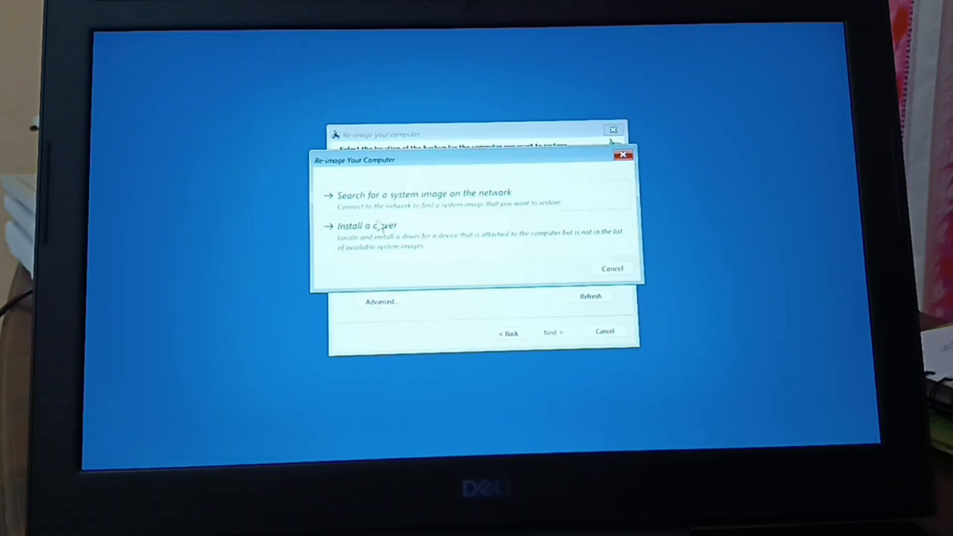
{"action": "left_click", "coordinate": [426, 194]}
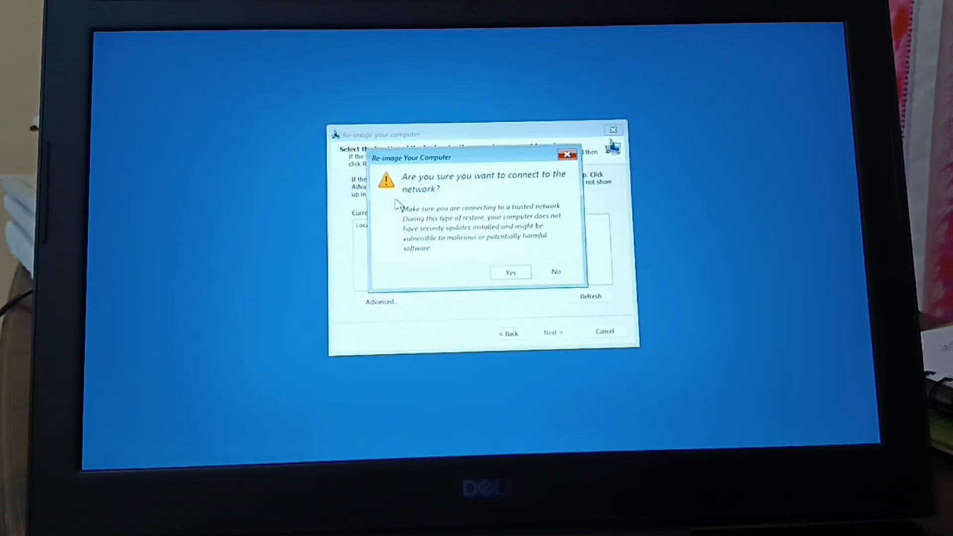
{"action": "left_click", "coordinate": [511, 272]}
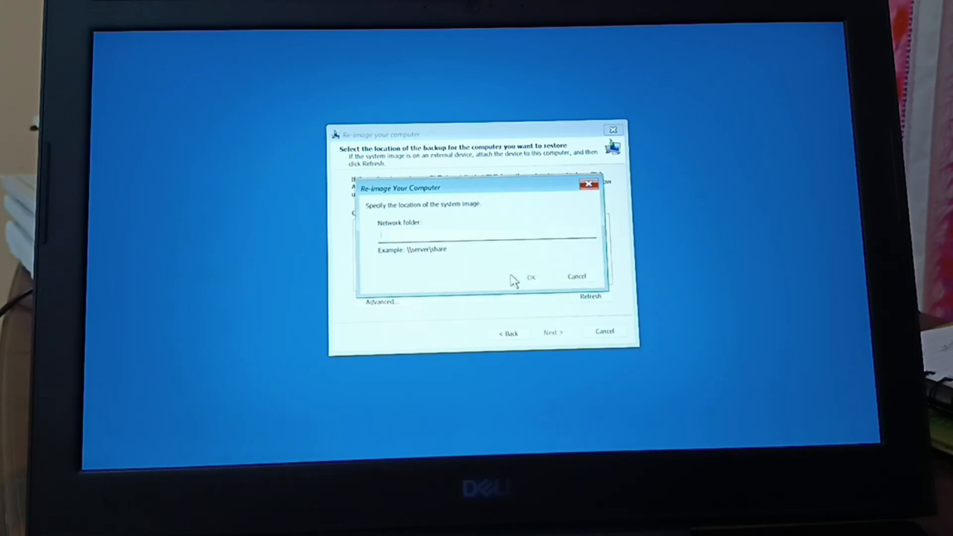
{"action": "mouse_move", "coordinate": [462, 249]}
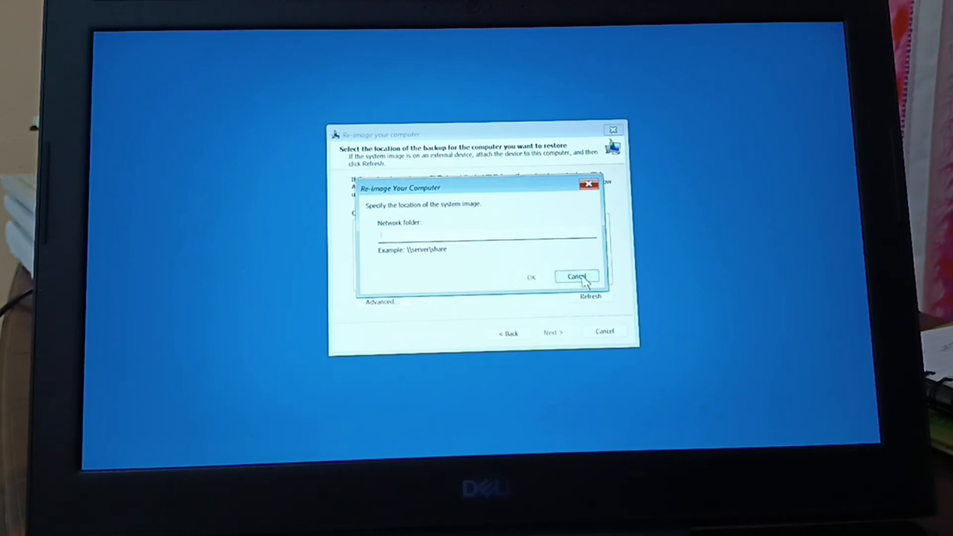
{"action": "left_click", "coordinate": [575, 276]}
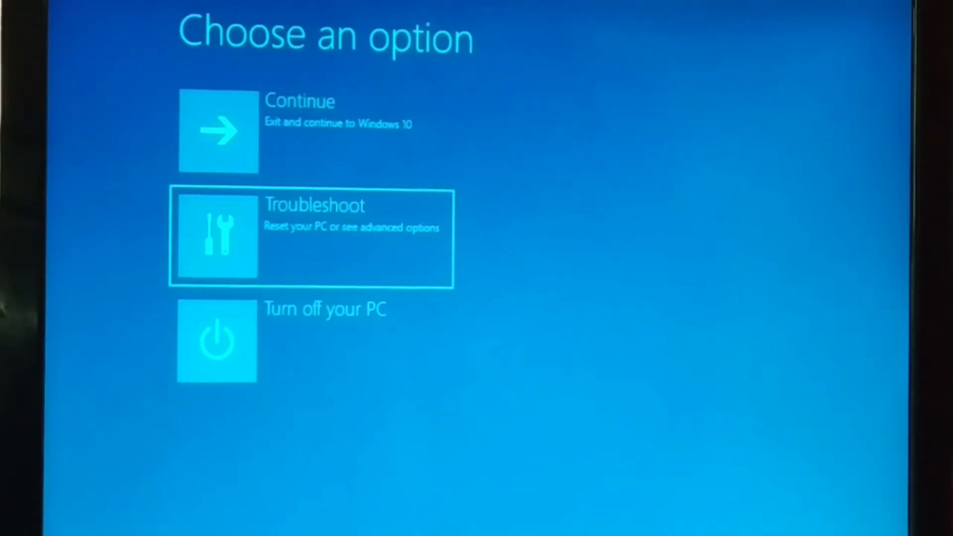
Start Reset this PC from Troubleshoot, keeping personal files
{"action": "left_click", "coordinate": [309, 237]}
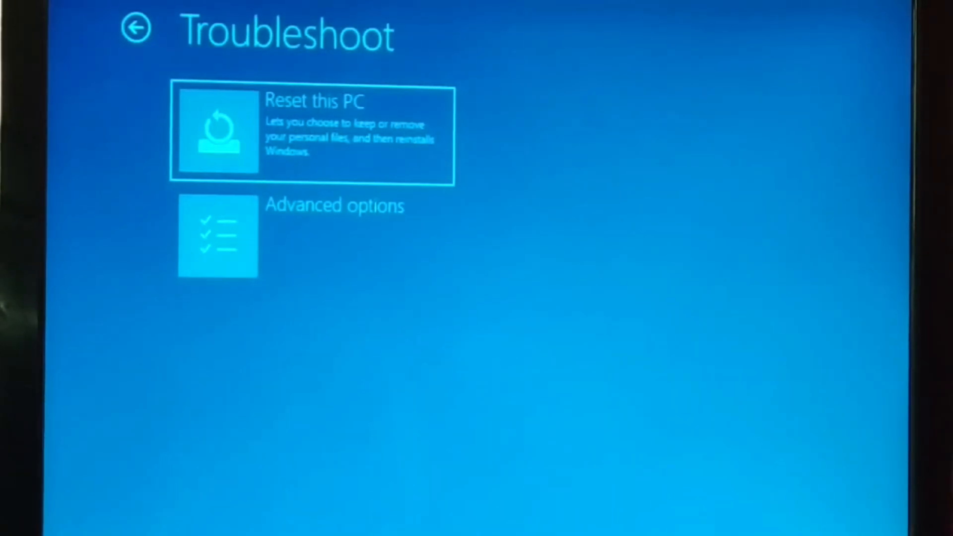
{"action": "left_click", "coordinate": [310, 135]}
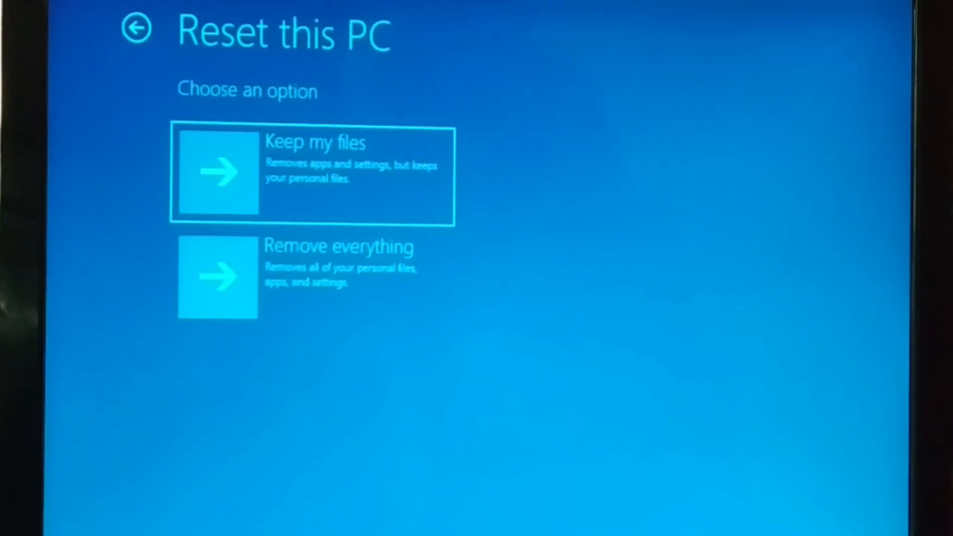
{"action": "left_click", "coordinate": [310, 176]}
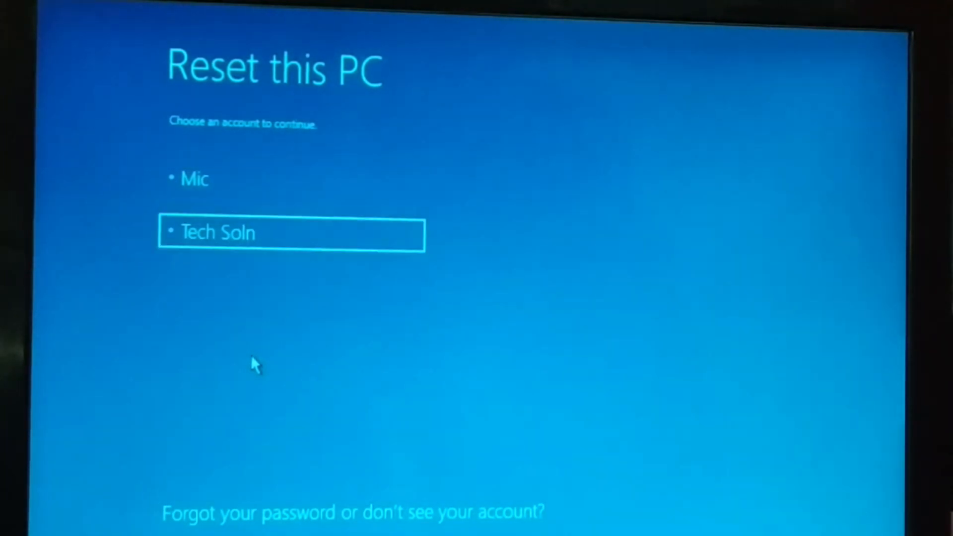
Select the user account authorising the reset to reach its password prompt
{"action": "left_click", "coordinate": [194, 179]}
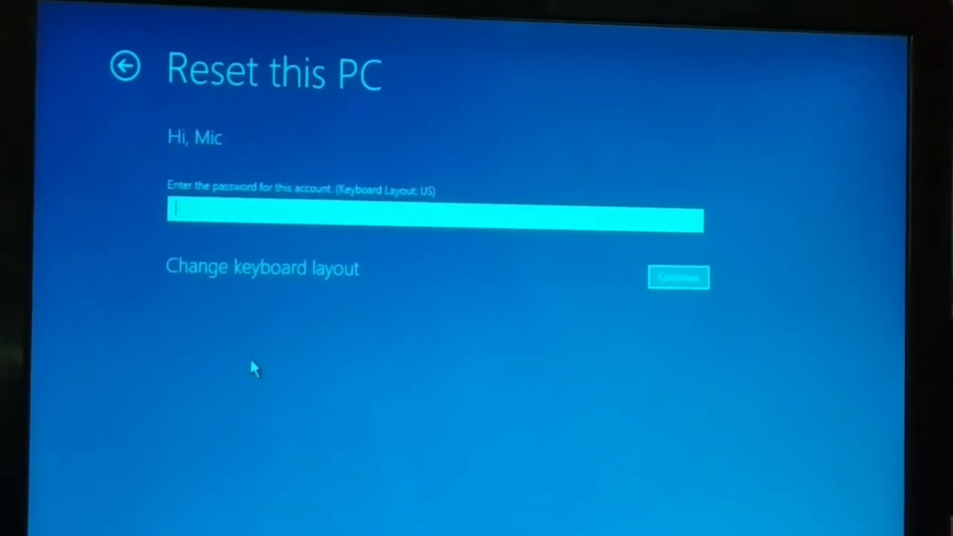
{"action": "mouse_move", "coordinate": [631, 258]}
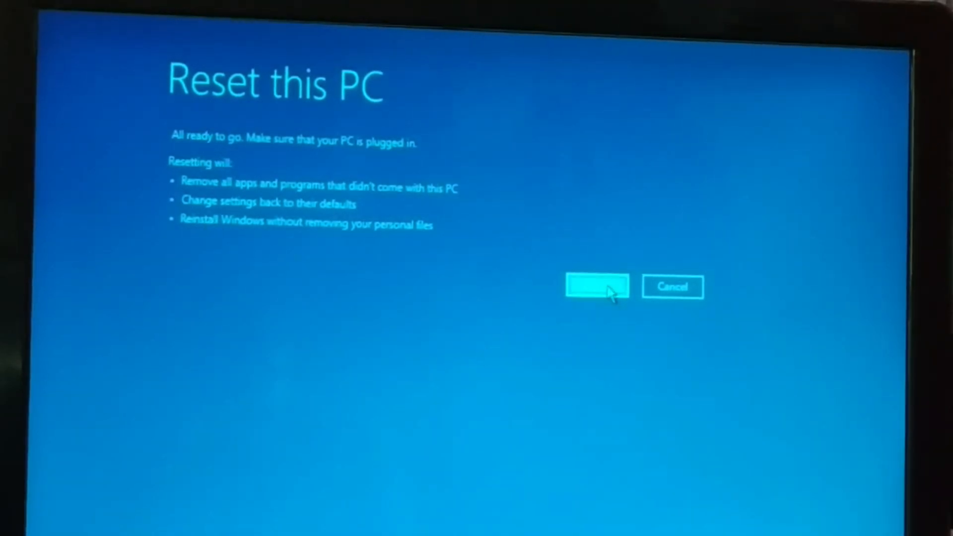
Confirm Reset on the 'All ready to go' screen, starting the PC reset toward 32%
{"action": "left_click", "coordinate": [596, 286]}
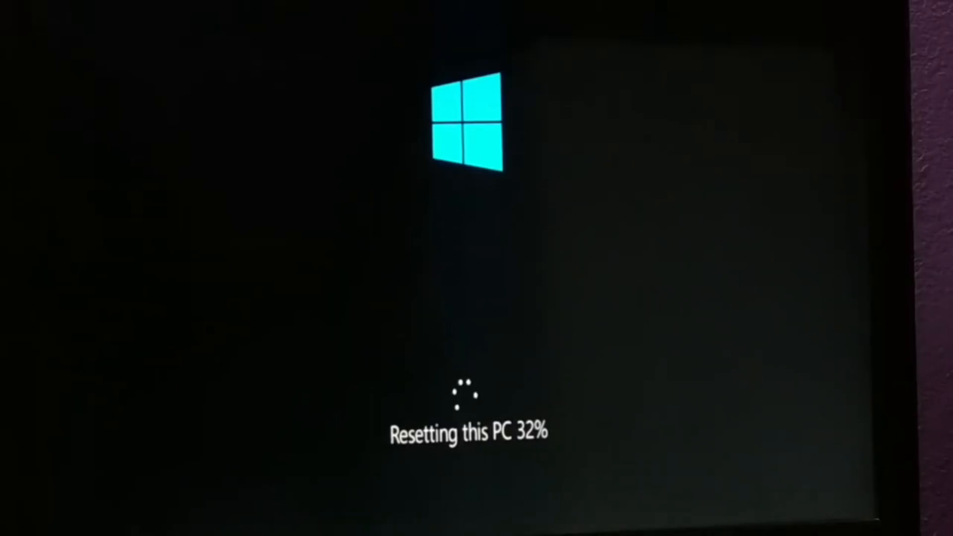